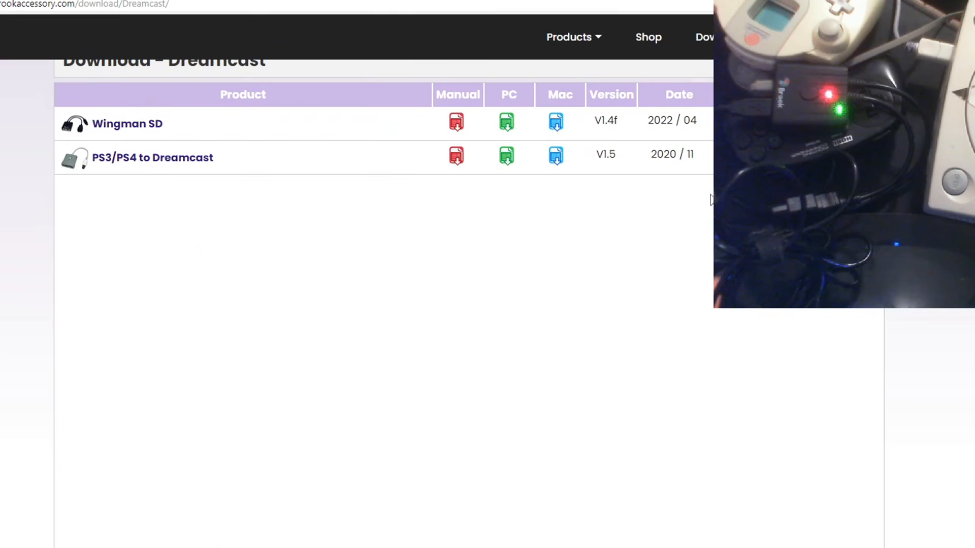
Return from Sega Retro's Vmuexplorer.png page to the VMU Explorer article.
scroll("up", 3)
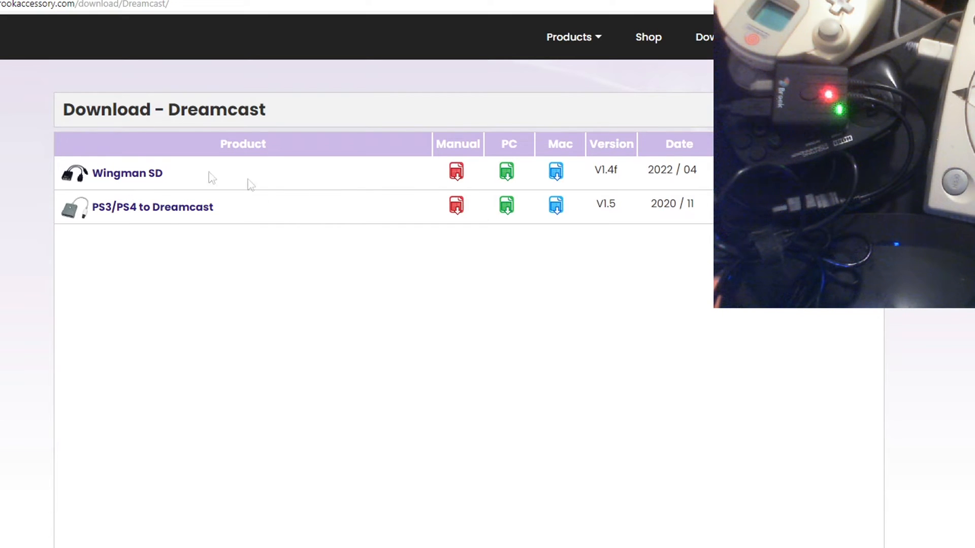
mouse_move(456, 183)
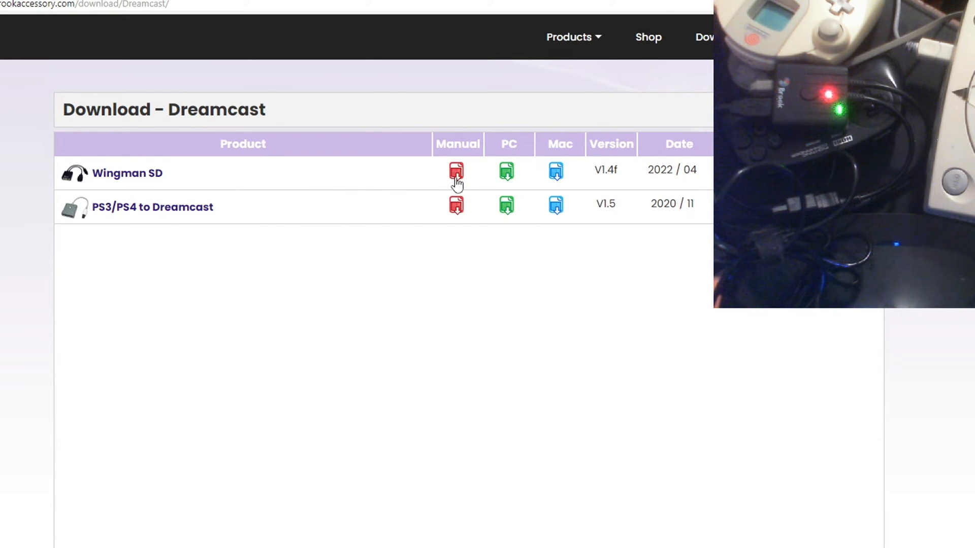
mouse_move(490, 181)
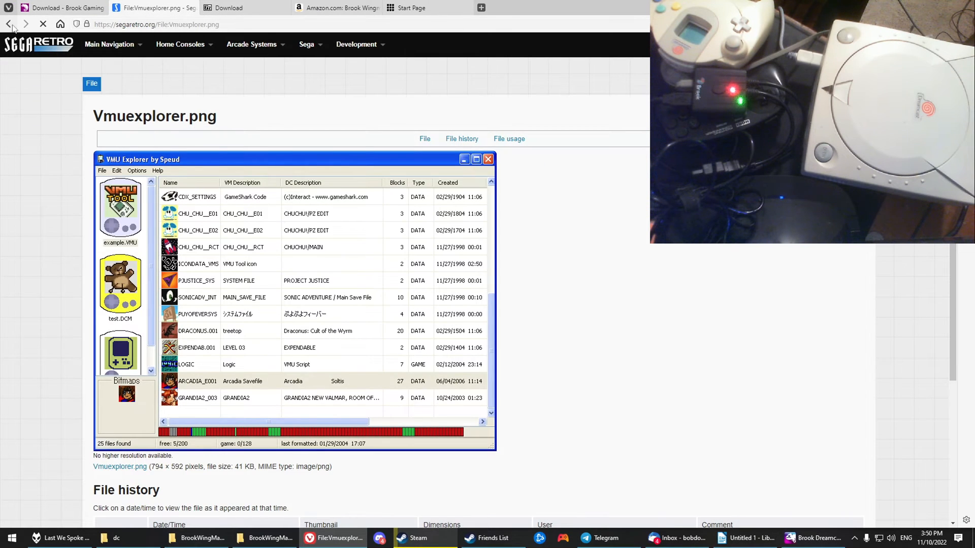
left_click(9, 24)
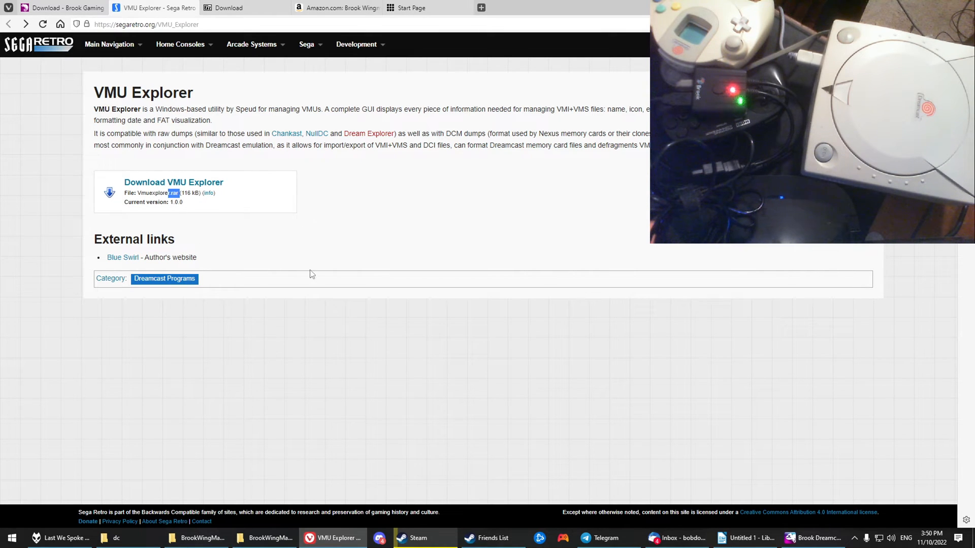
left_click(224, 7)
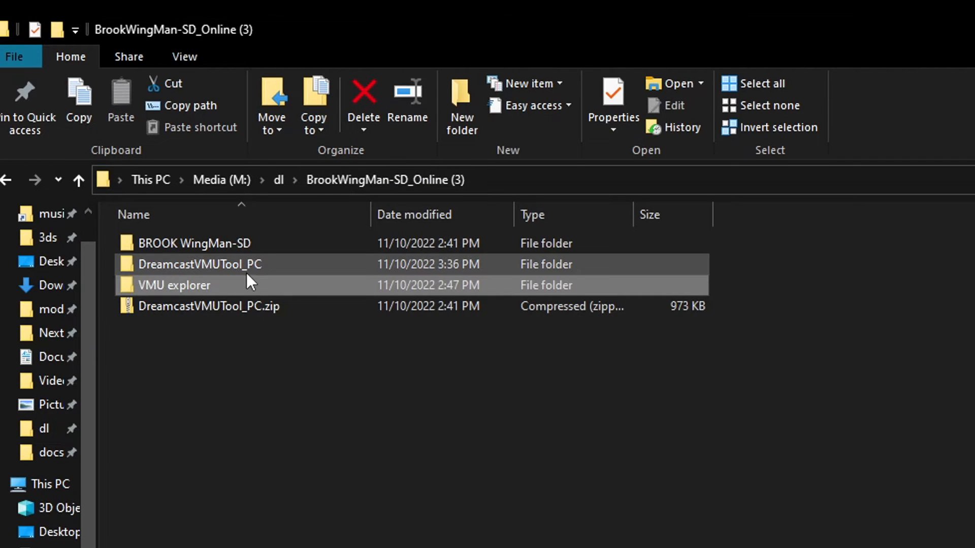
Launch Brook_Dreamcast_VMU_SL_Tool from inside the DreamcastVMUTool_PC folder.
left_click(174, 285)
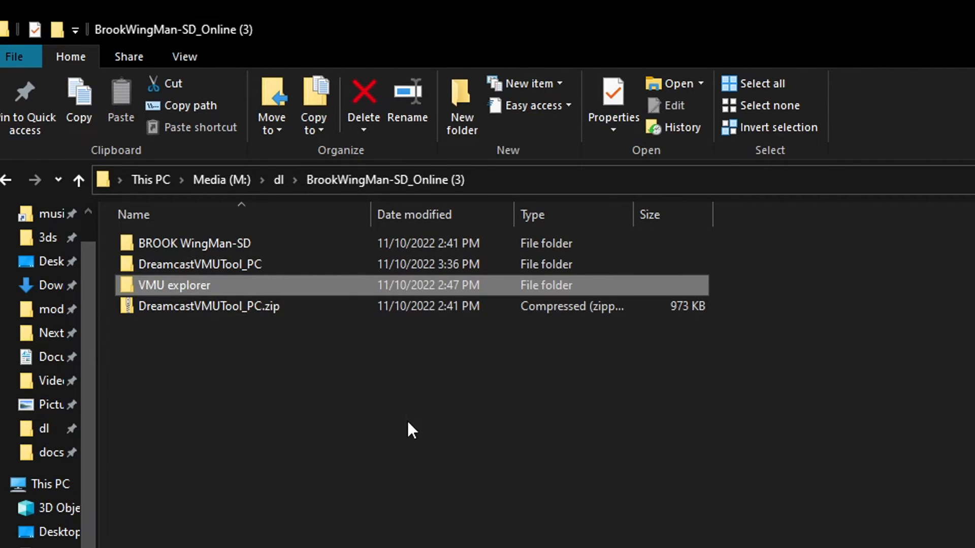
left_click(209, 306)
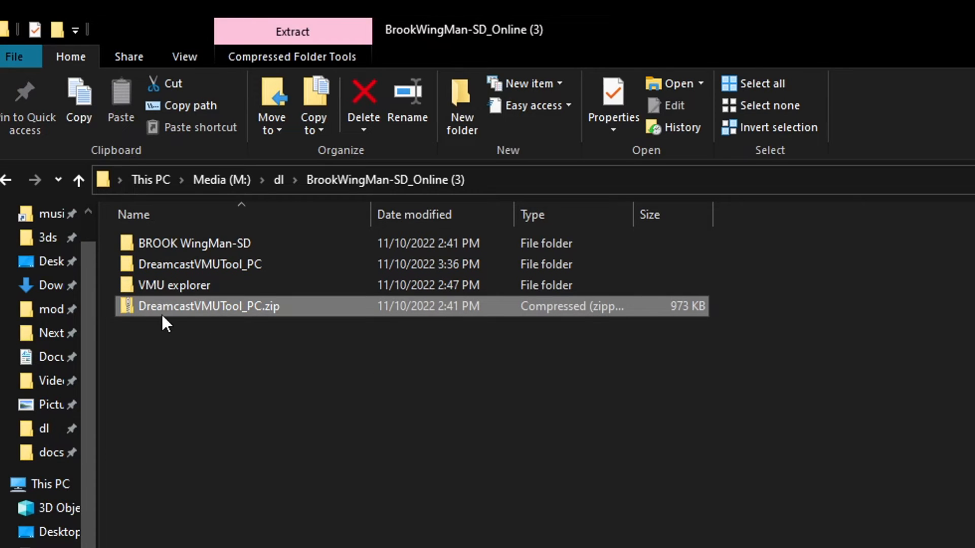
mouse_move(260, 326)
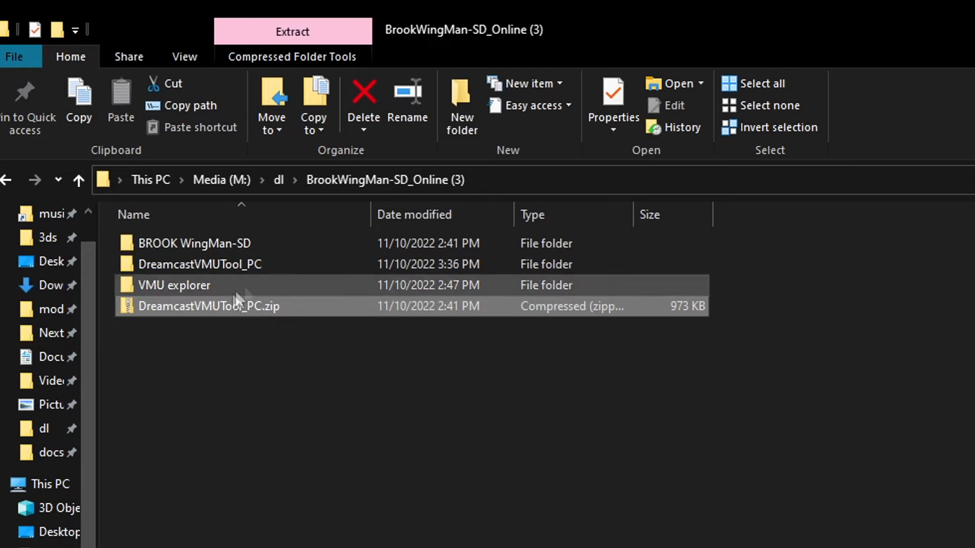
double_click(199, 264)
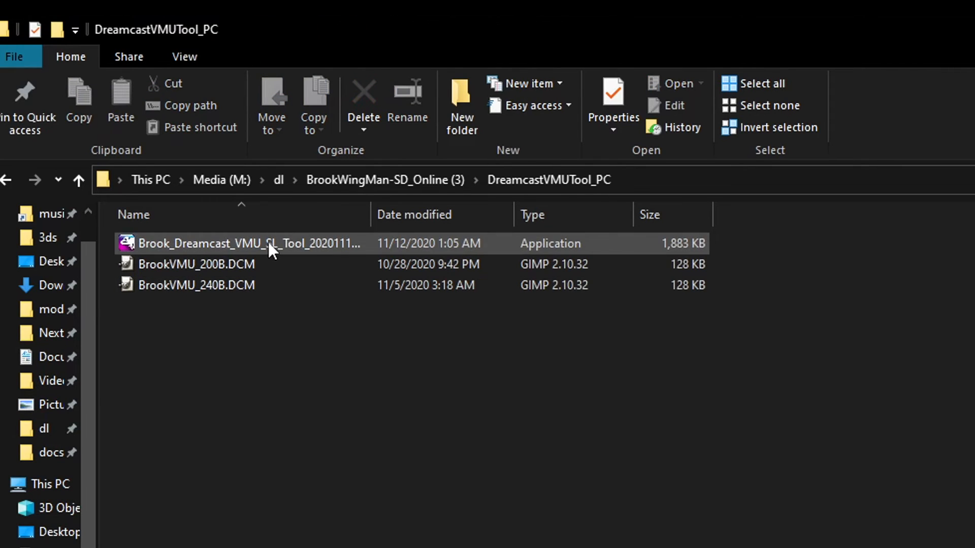
double_click(249, 243)
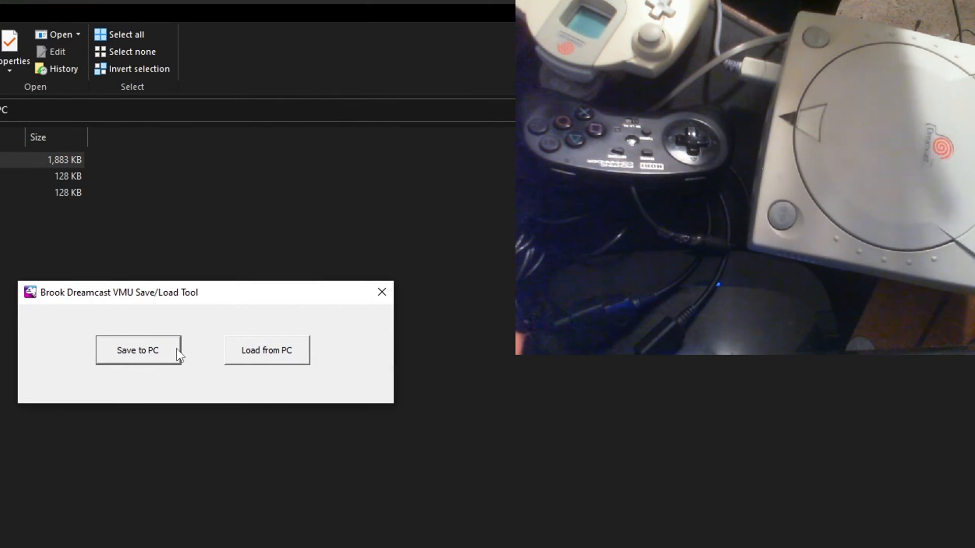
mouse_move(247, 442)
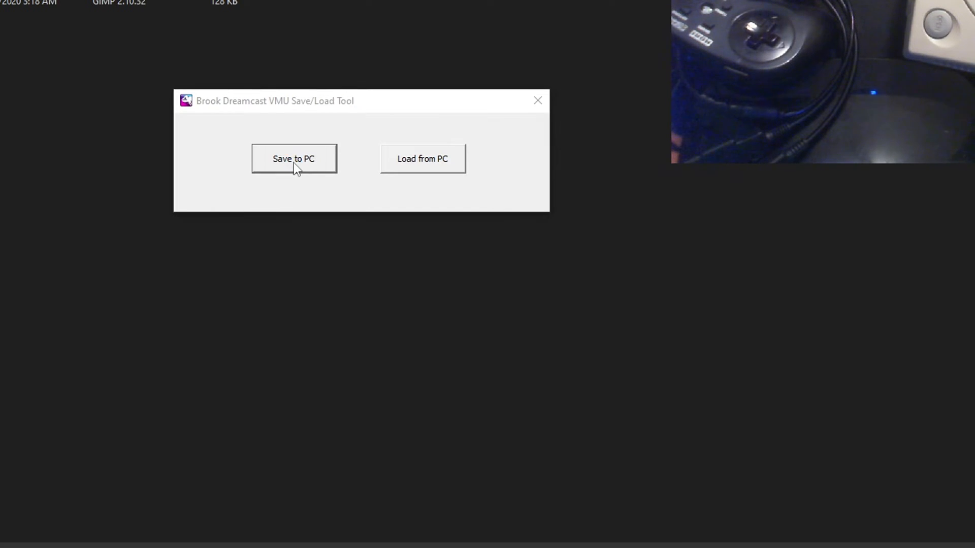
Save the VMU contents to PC as out.bin and acknowledge the Finish message.
left_click(294, 159)
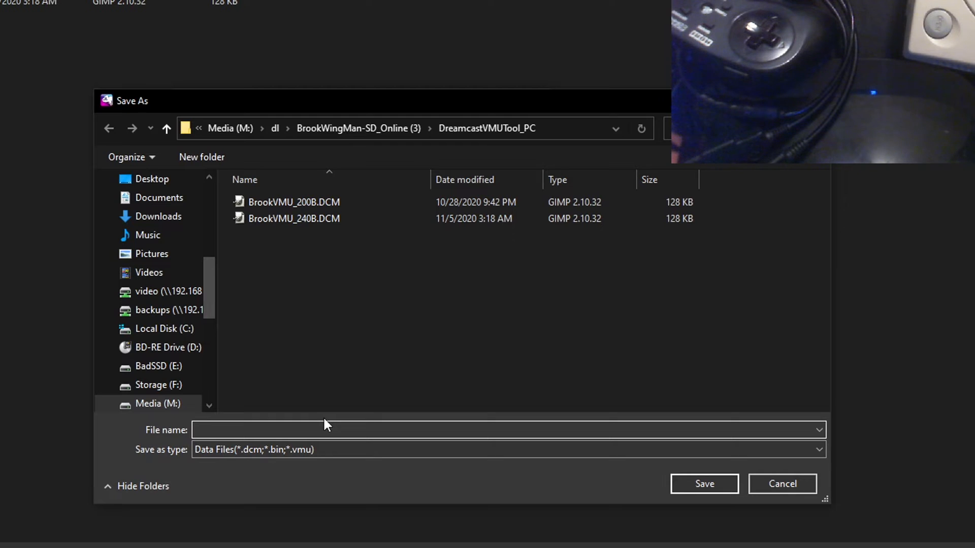
mouse_move(285, 380)
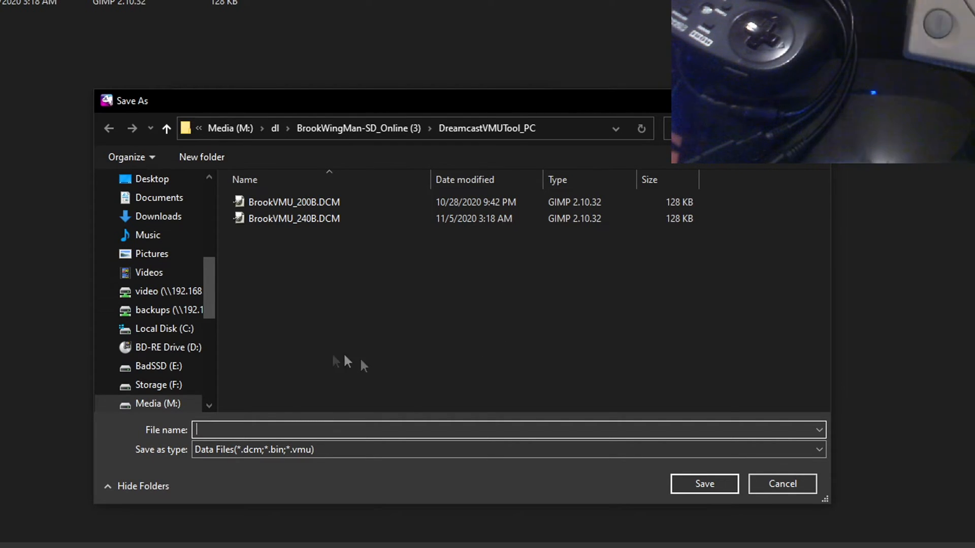
mouse_move(401, 376)
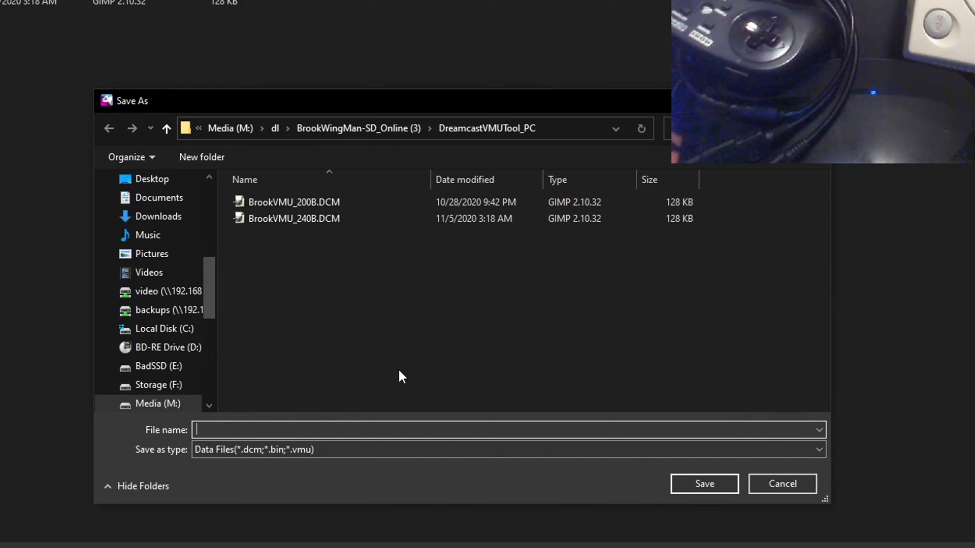
type("out.b")
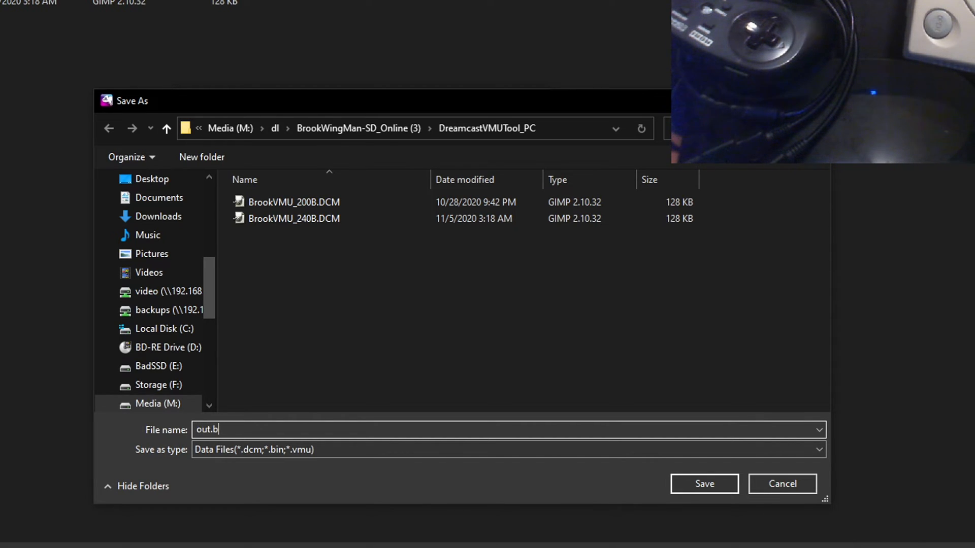
type("in")
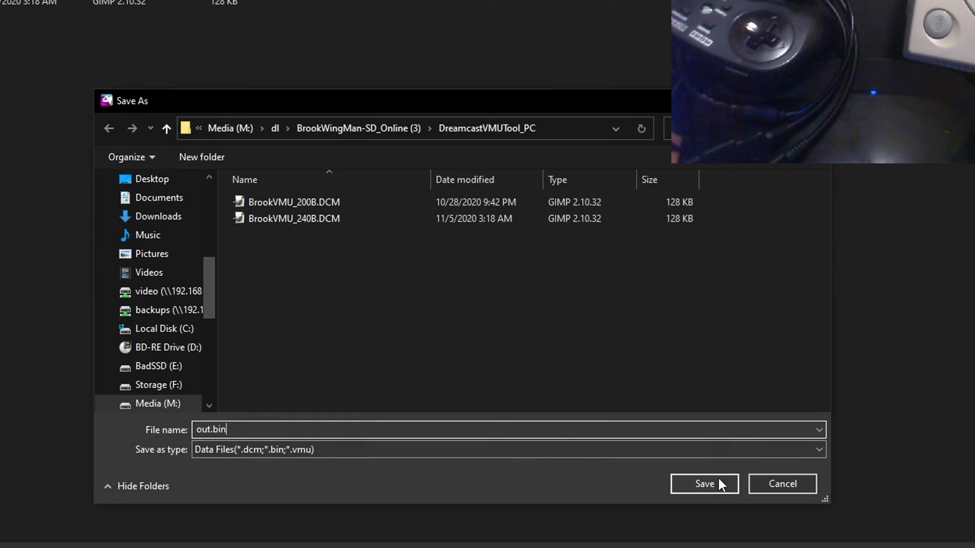
left_click(704, 484)
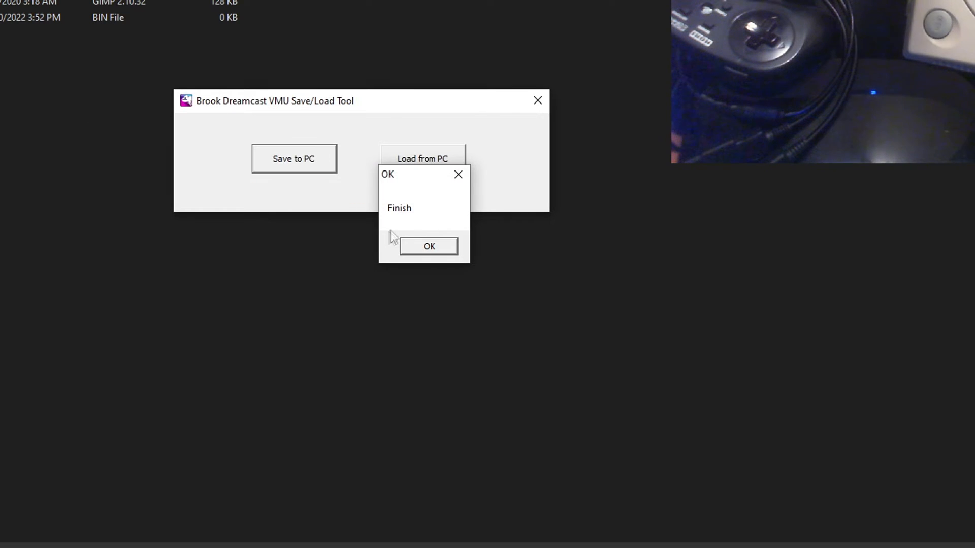
left_click(428, 246)
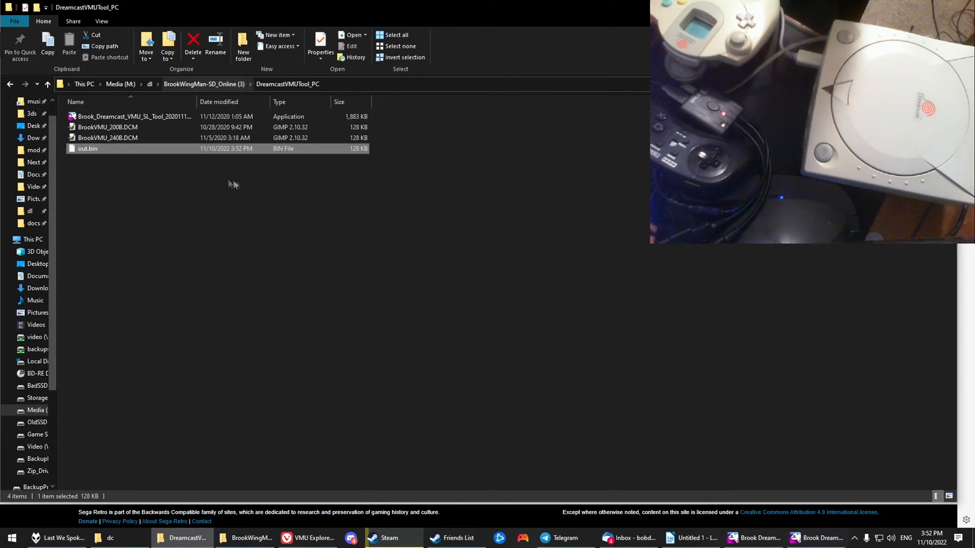
mouse_move(224, 181)
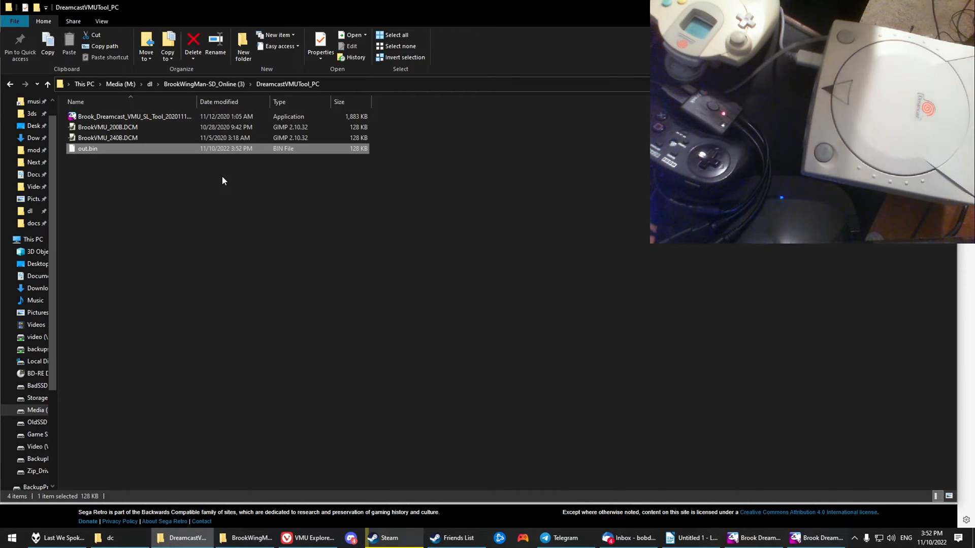
mouse_move(130, 163)
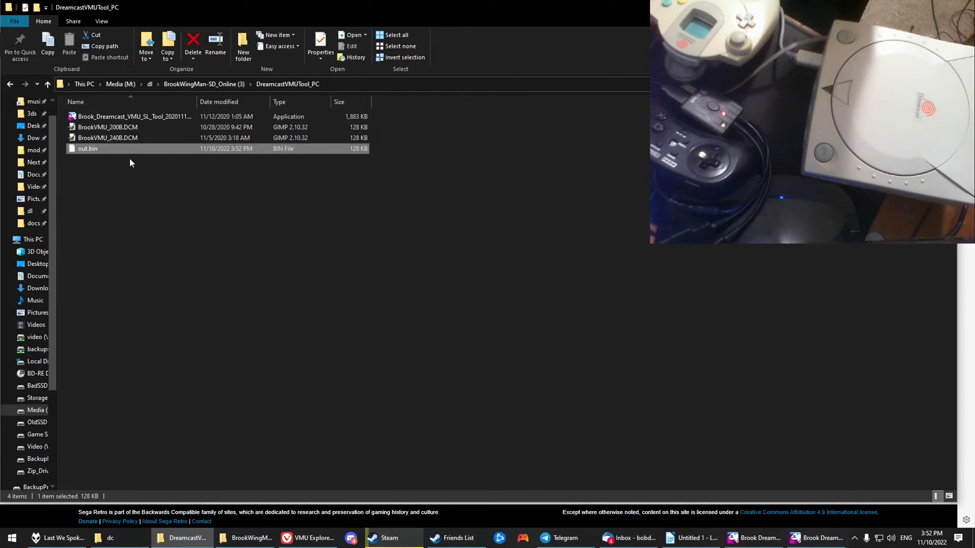
mouse_move(257, 315)
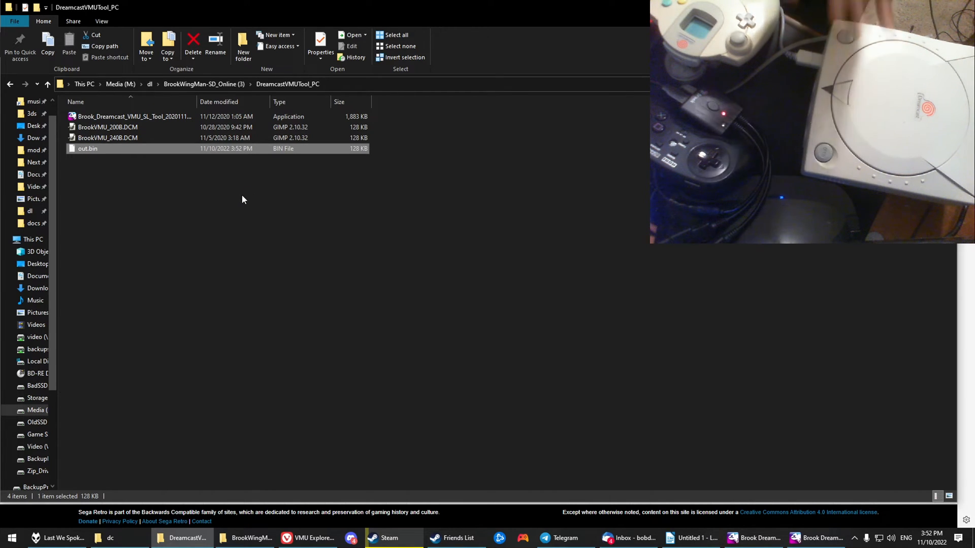
Bring up the VMU explorer folder containing vmuexplorer.exe and example.VMU.
left_click(204, 84)
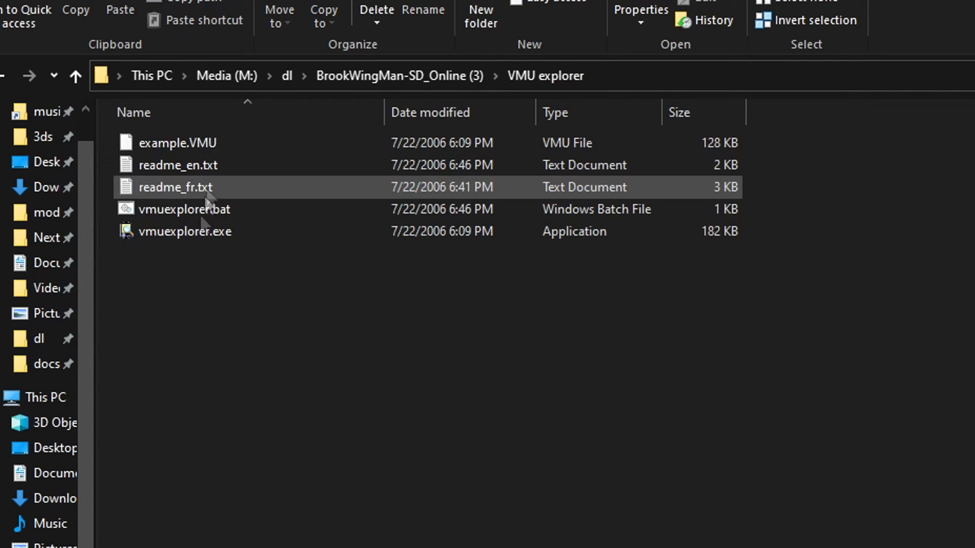
Launch vmuexplorer.exe and open out.bin from the DreamcastVMUTool_PC folder.
left_click(184, 231)
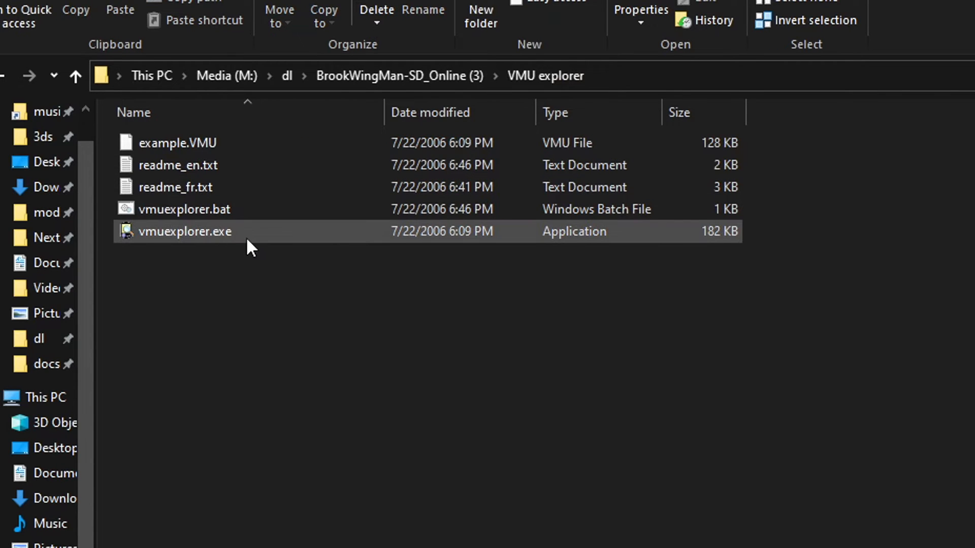
double_click(185, 231)
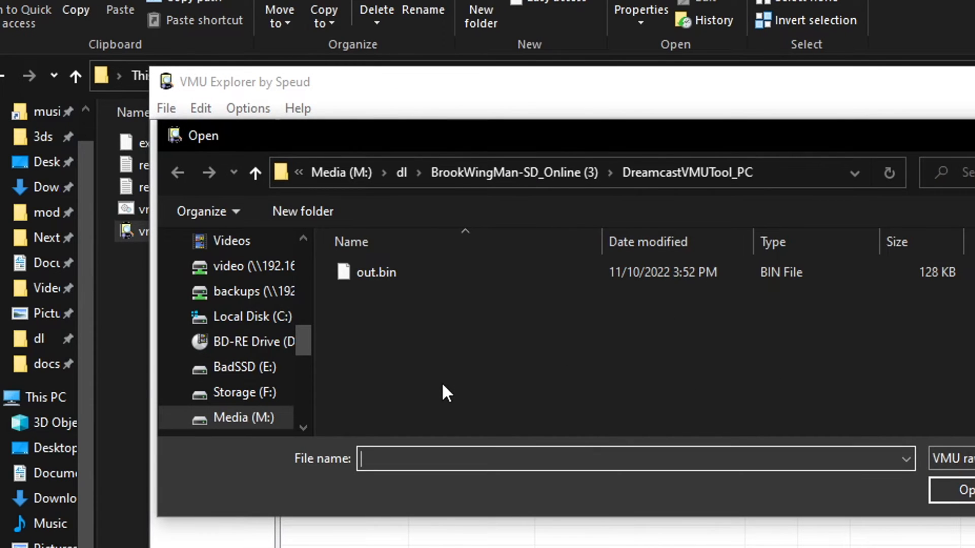
mouse_move(448, 448)
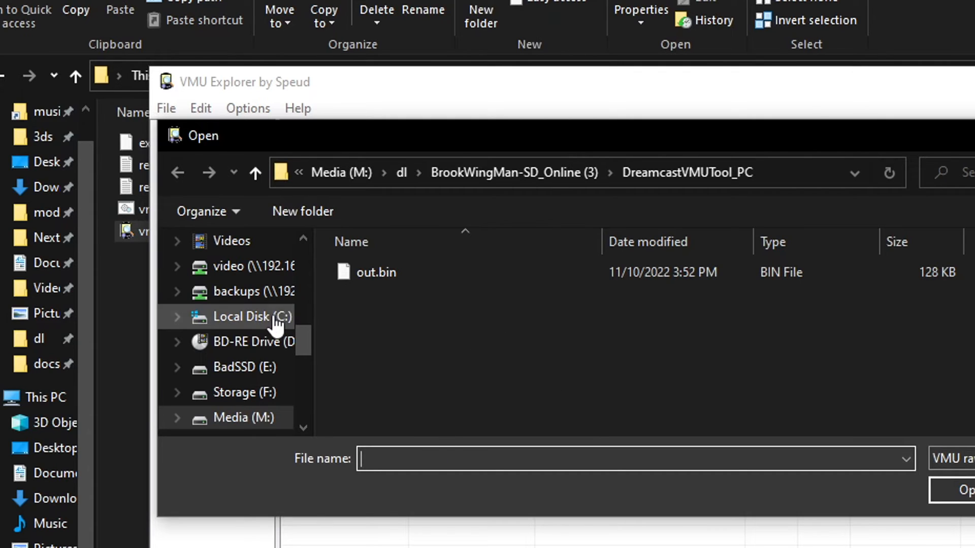
mouse_move(608, 342)
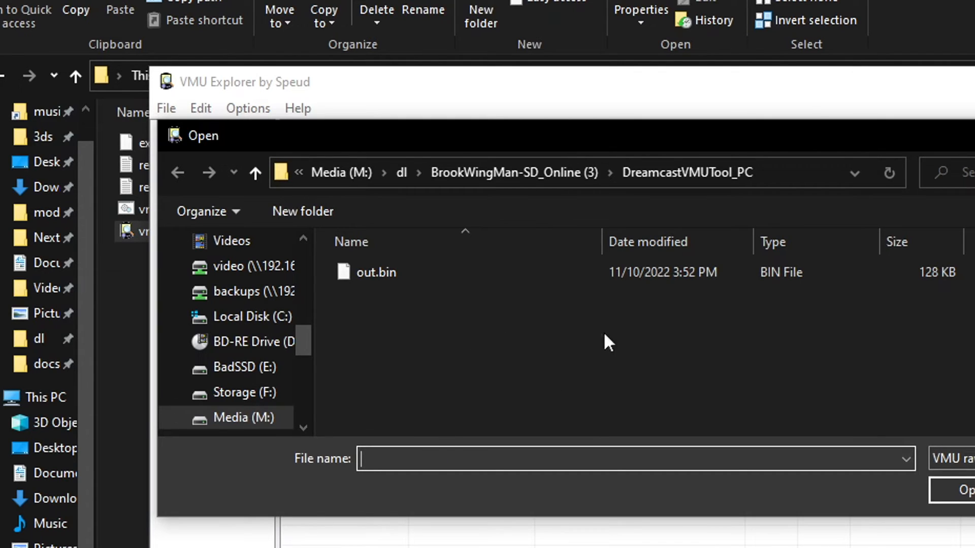
left_click(376, 272)
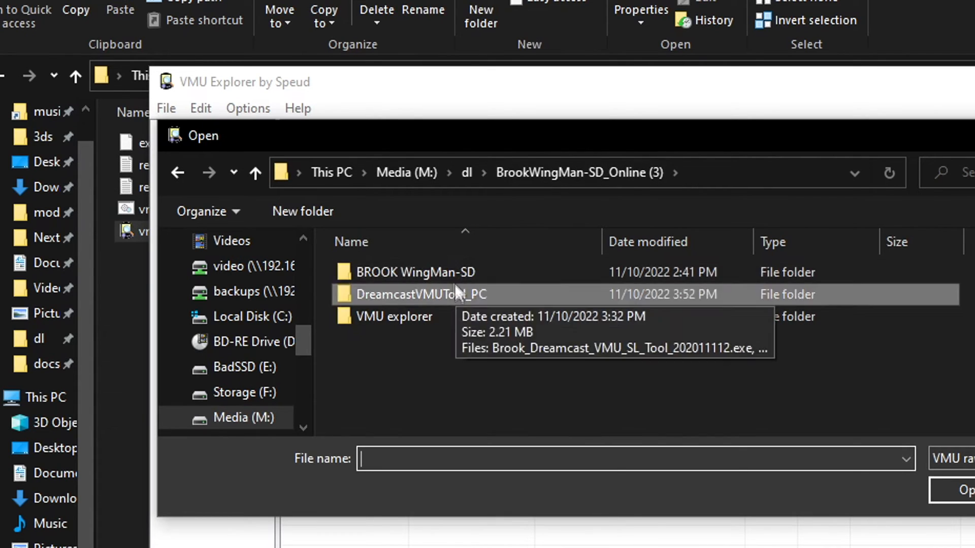
double_click(420, 294)
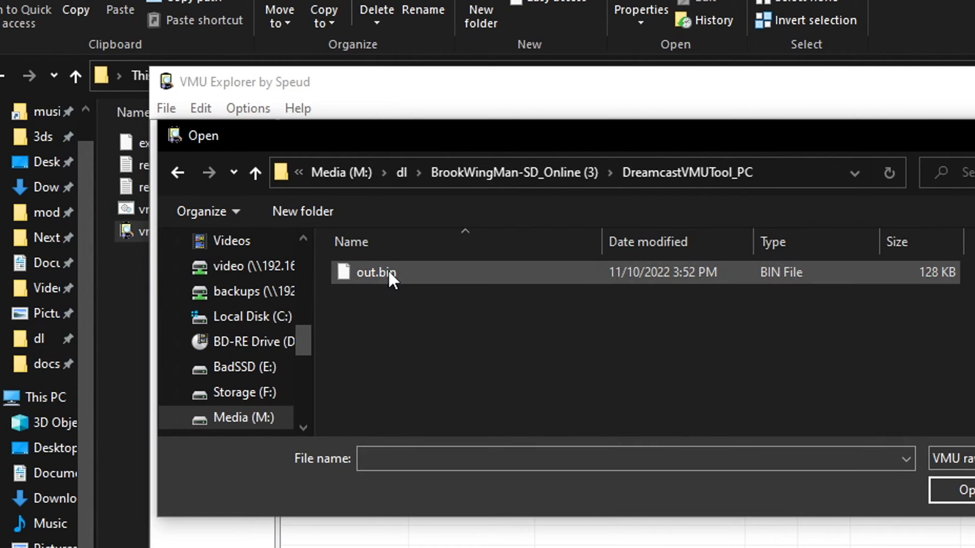
double_click(375, 272)
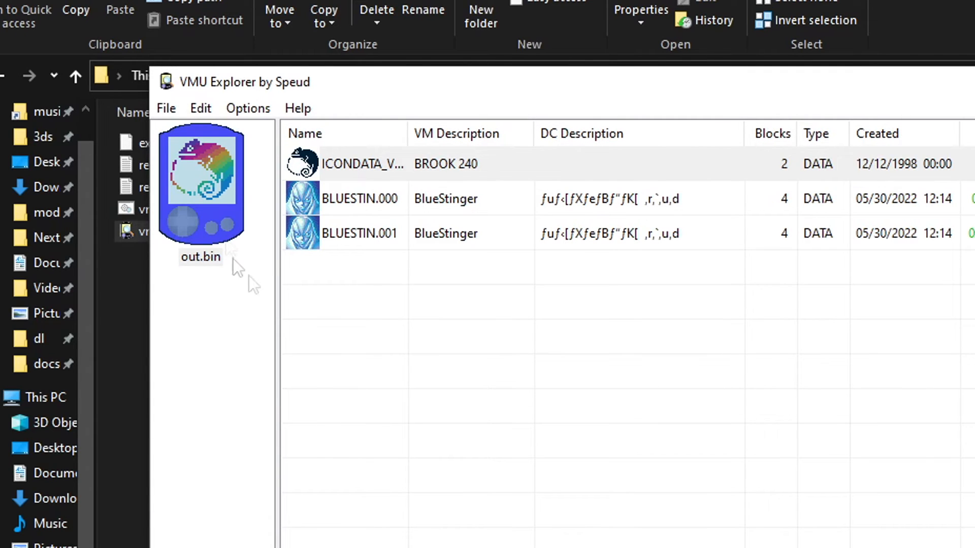
left_click(363, 164)
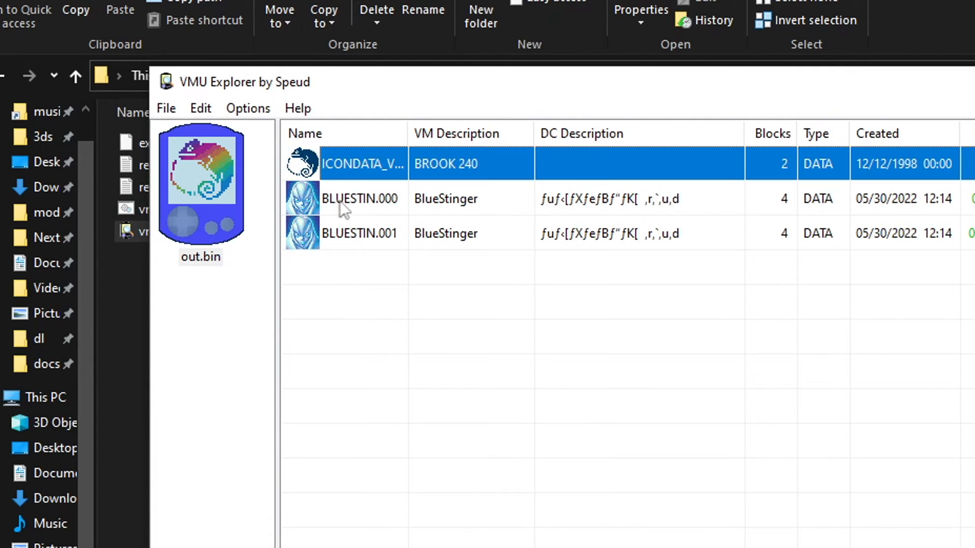
left_click(360, 199)
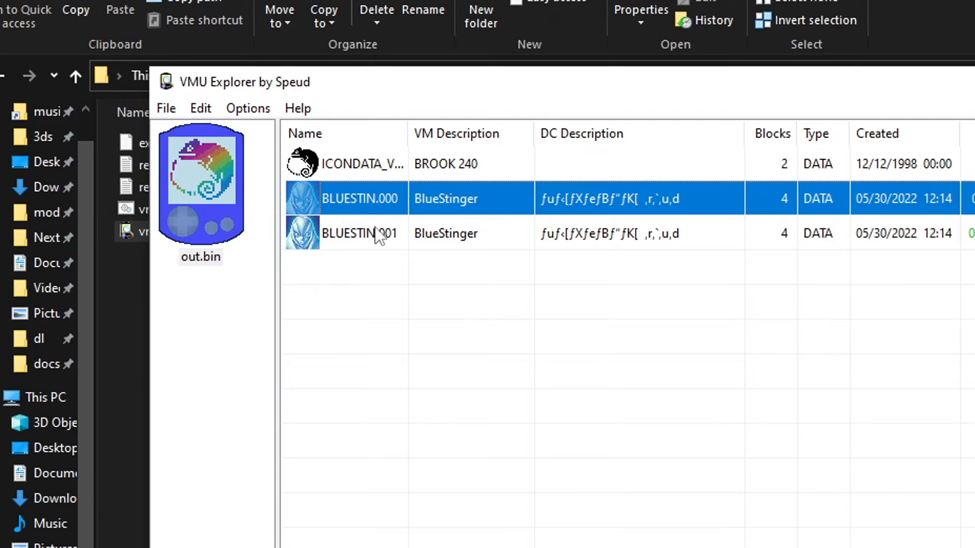
left_click(360, 233)
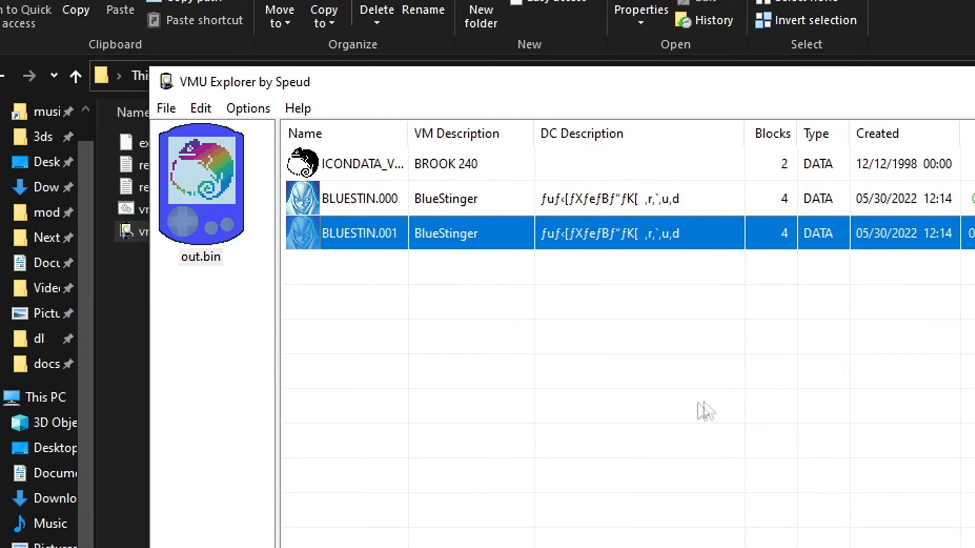
mouse_move(476, 103)
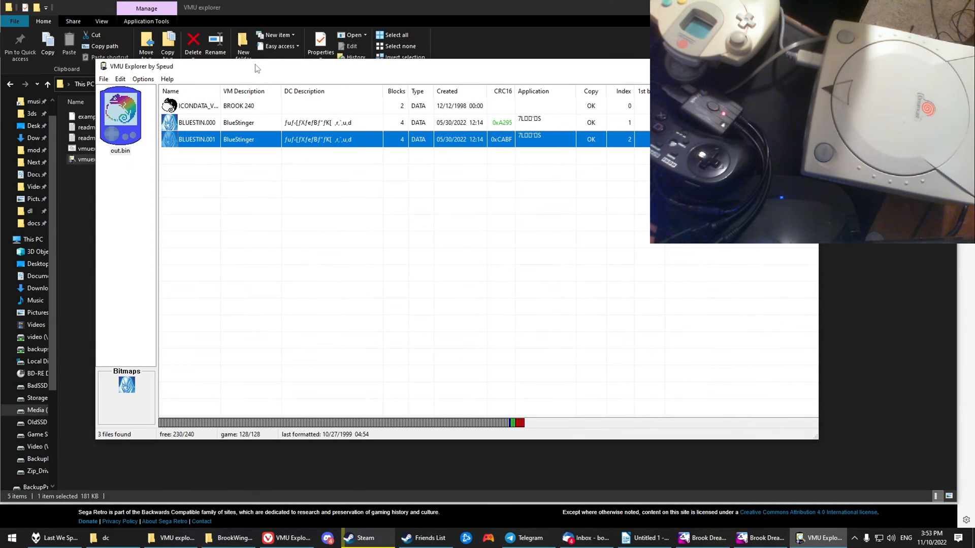
mouse_move(338, 305)
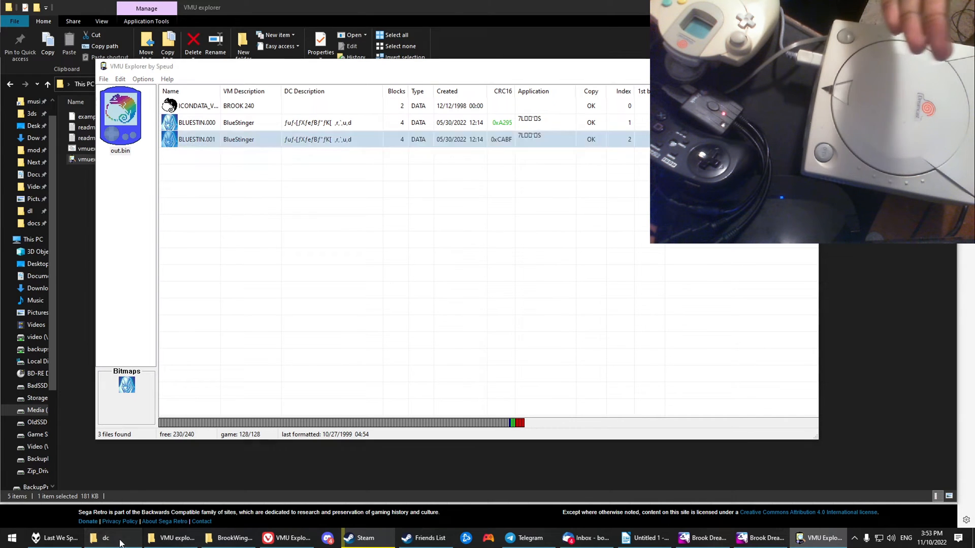
Show the retroarch2\system\dc folder with vmu_save files, then return to VMU Explorer.
left_click(105, 538)
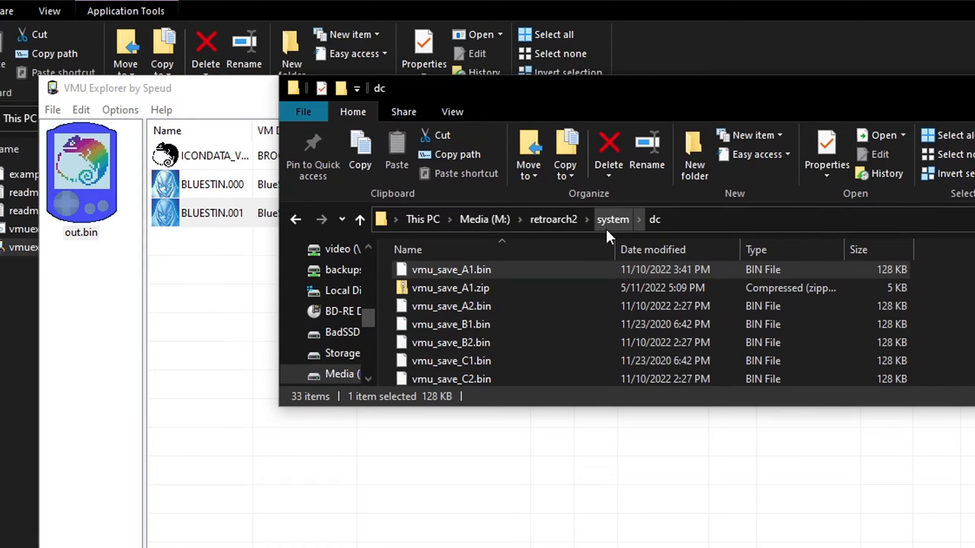
mouse_move(619, 228)
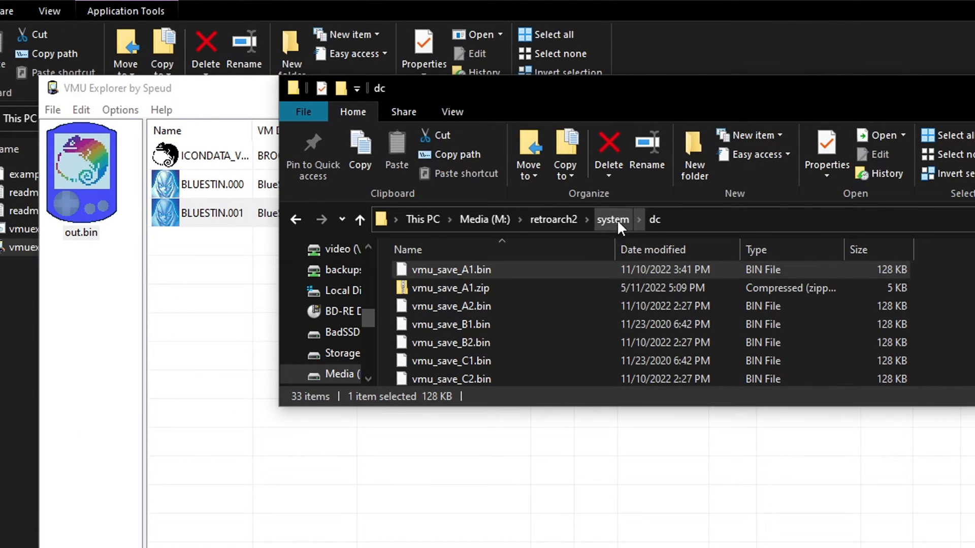
mouse_move(659, 321)
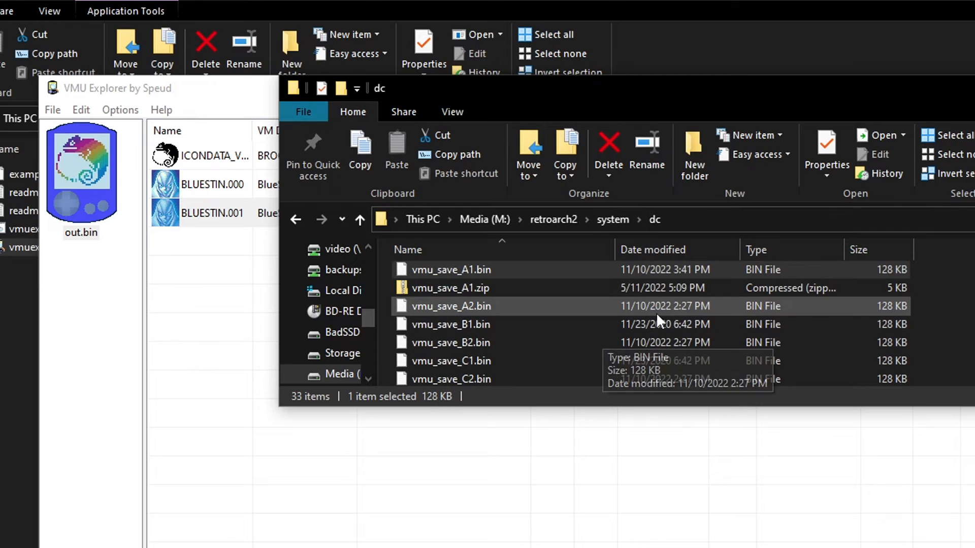
mouse_move(654, 220)
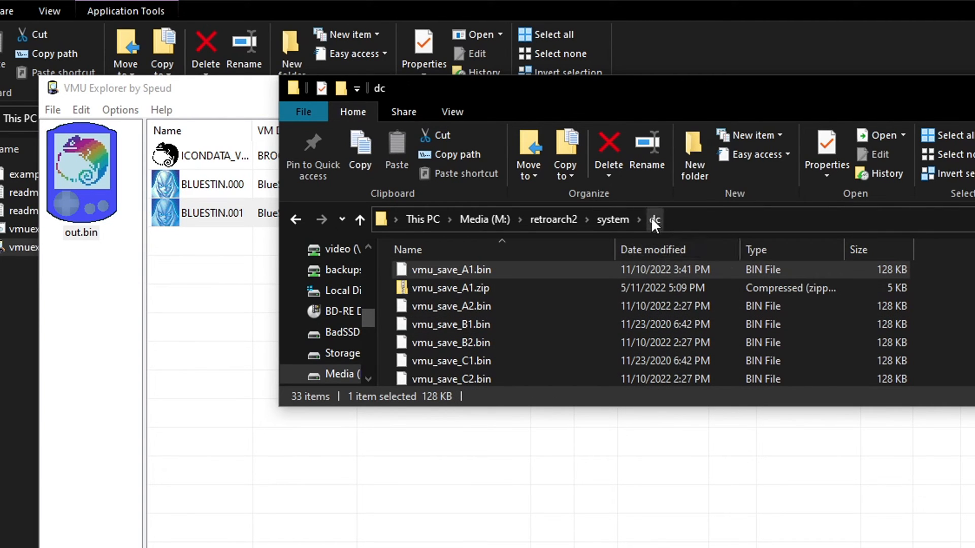
mouse_move(656, 233)
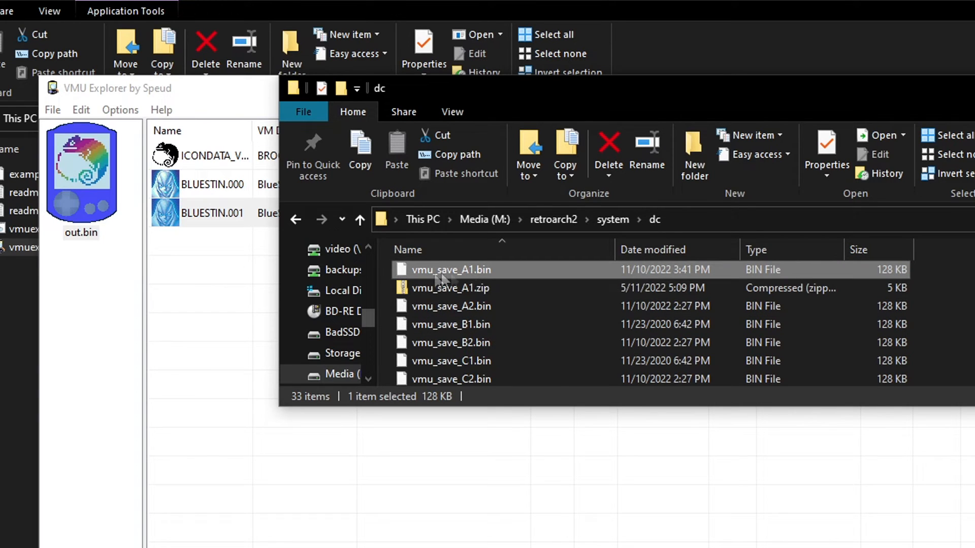
mouse_move(485, 275)
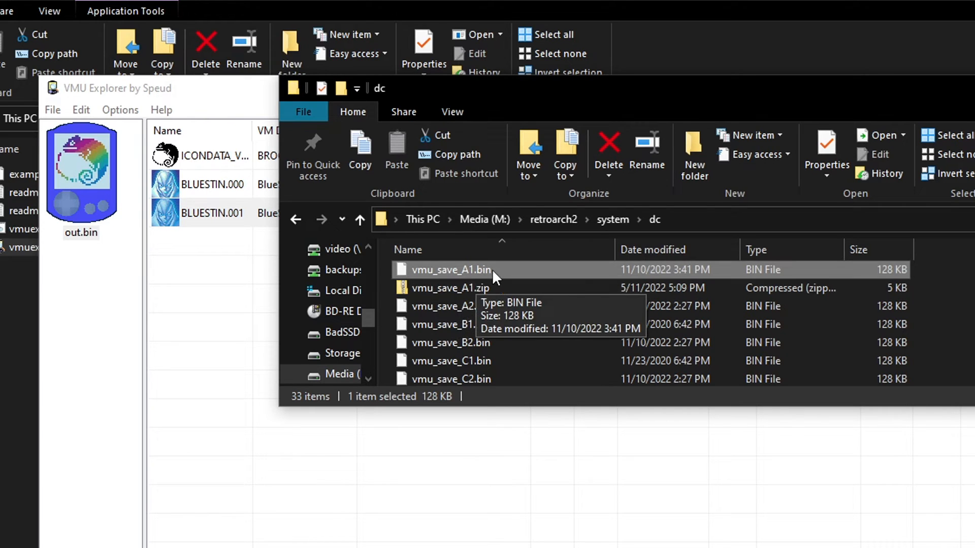
mouse_move(423, 305)
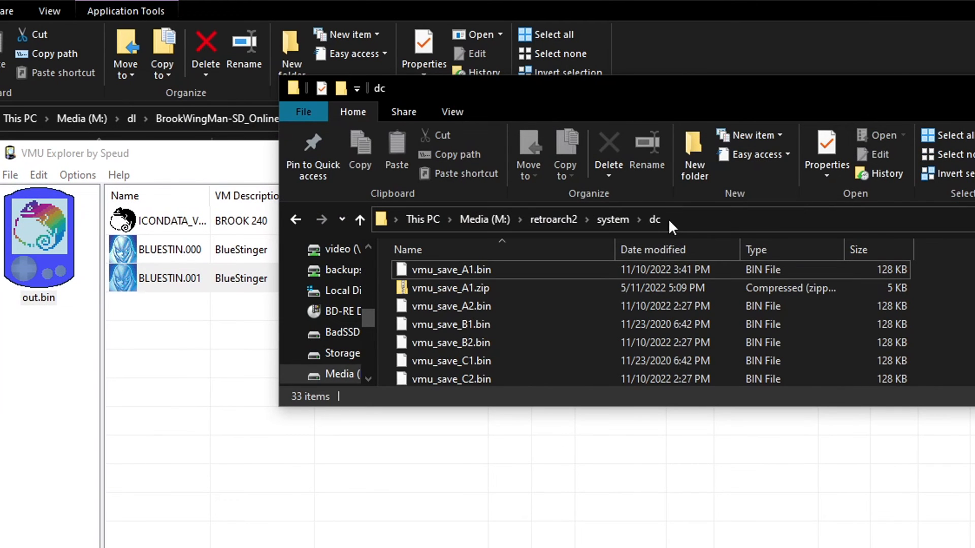
mouse_move(612, 219)
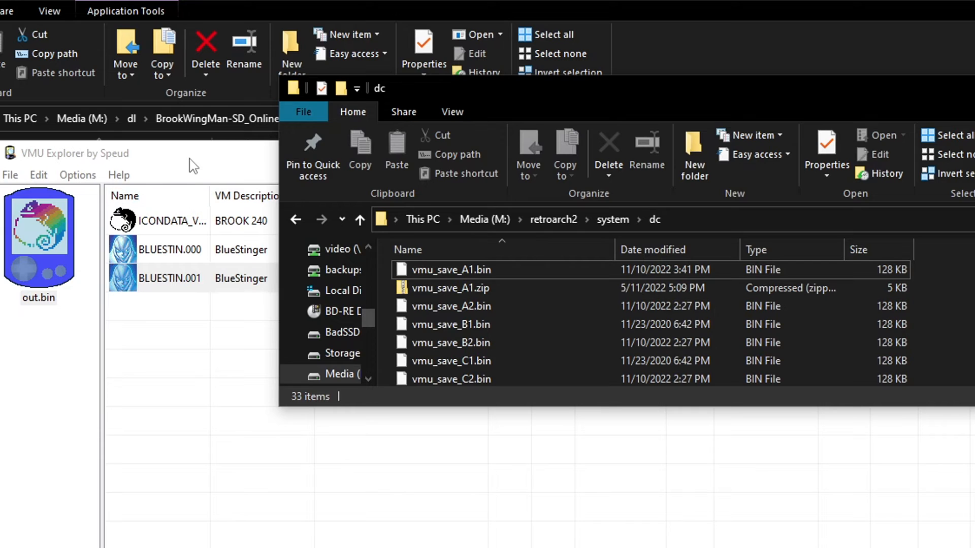
left_click(11, 175)
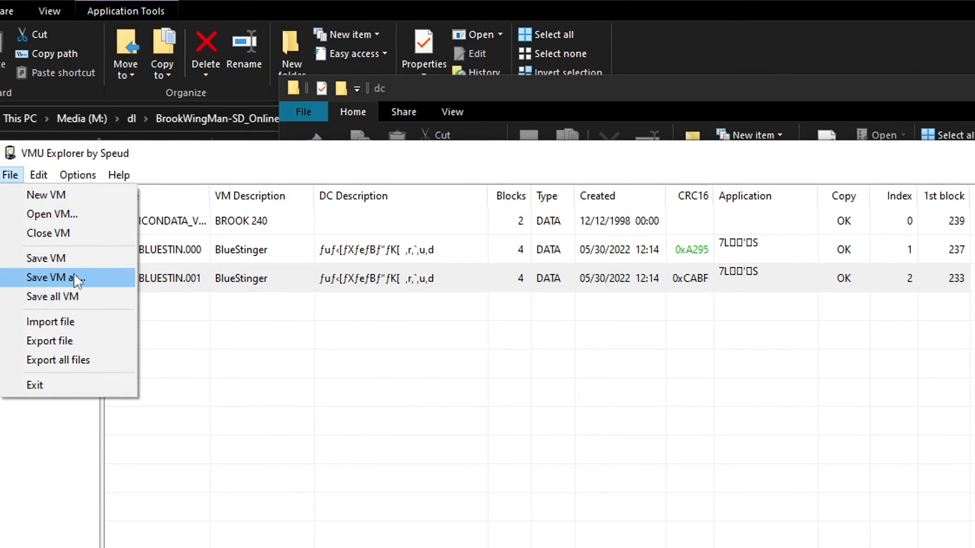
left_click(55, 278)
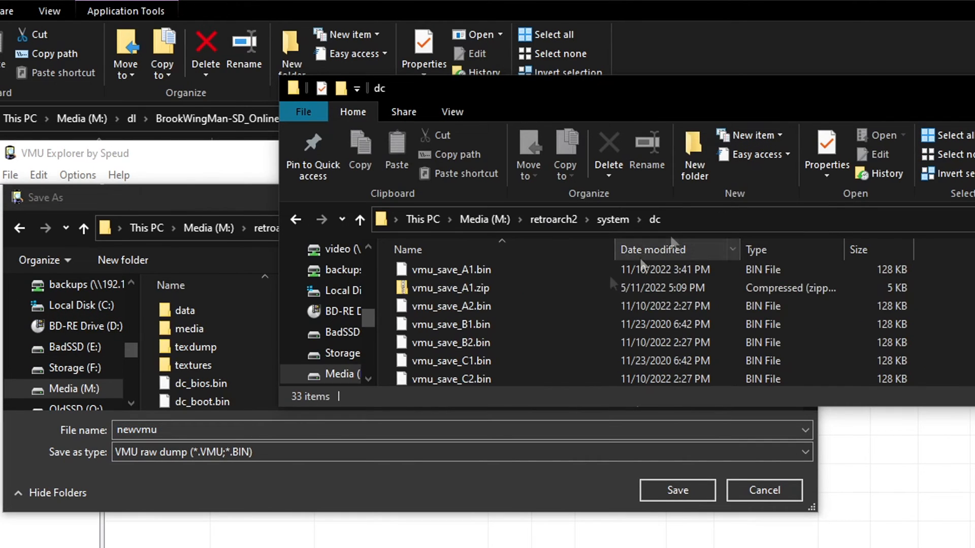
mouse_move(444, 283)
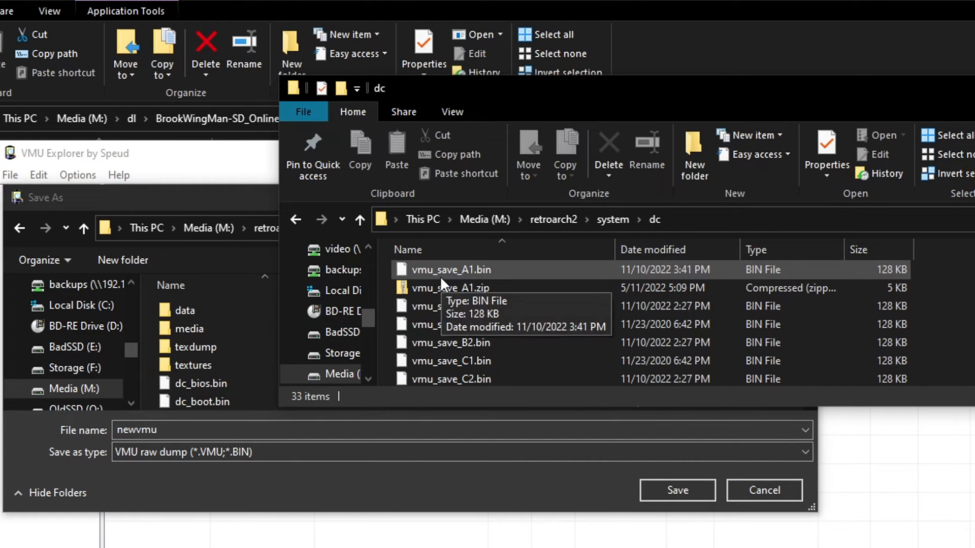
mouse_move(472, 283)
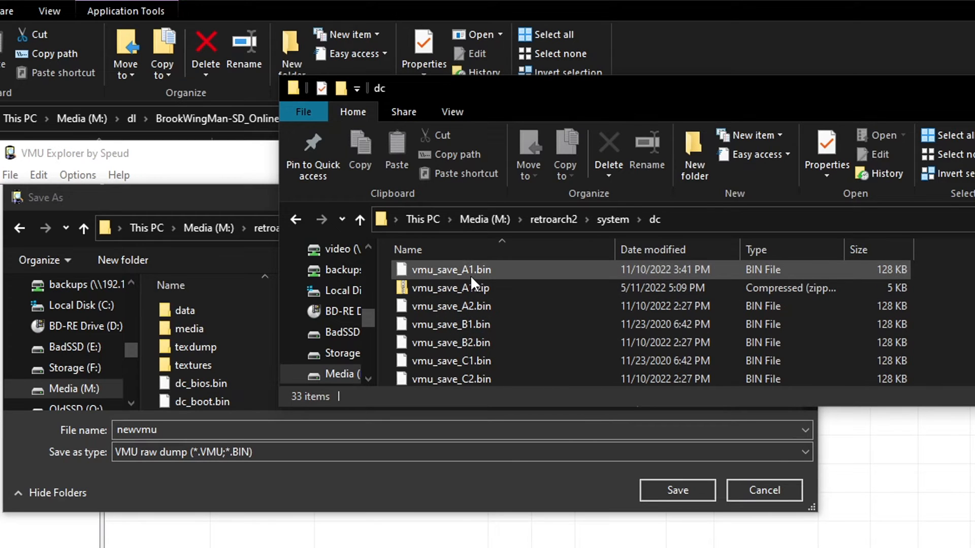
left_click(451, 270)
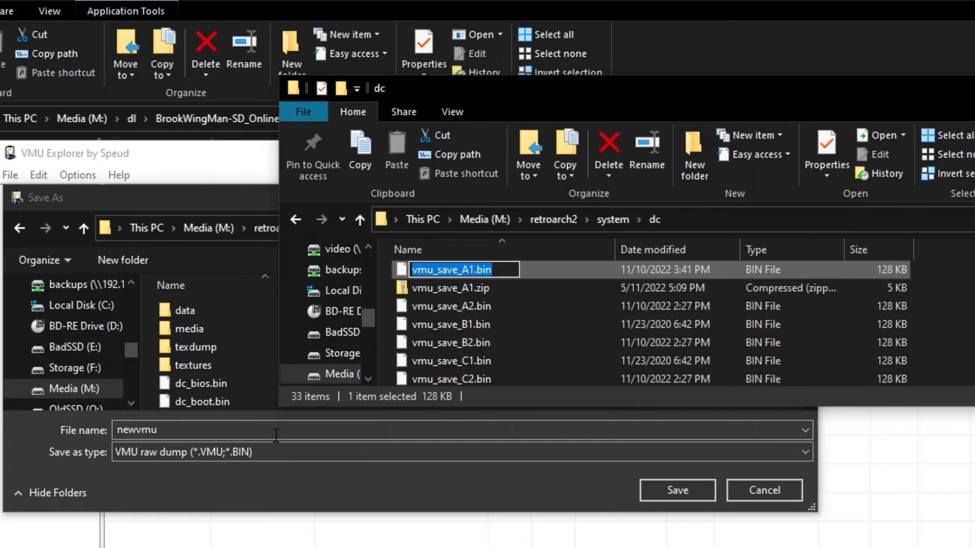
left_click(451, 270)
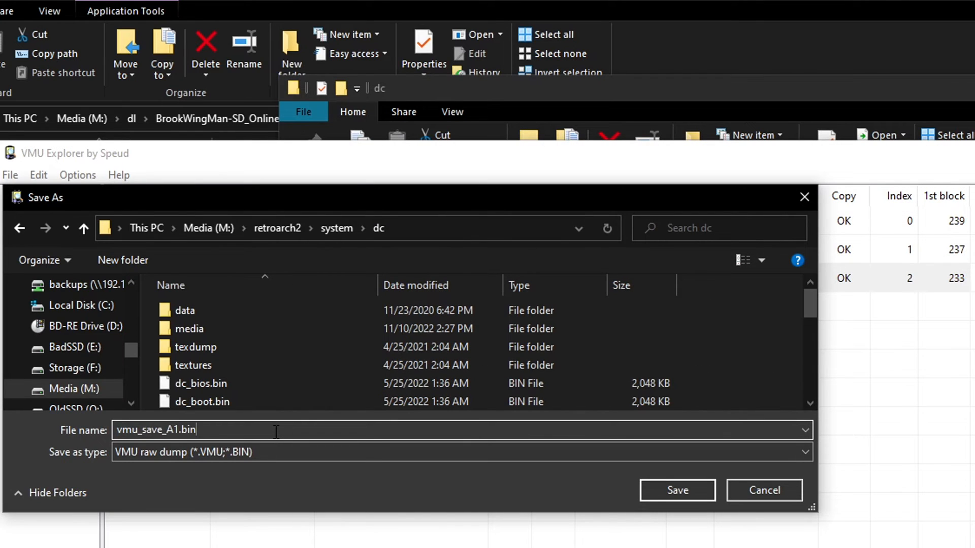
left_click(676, 490)
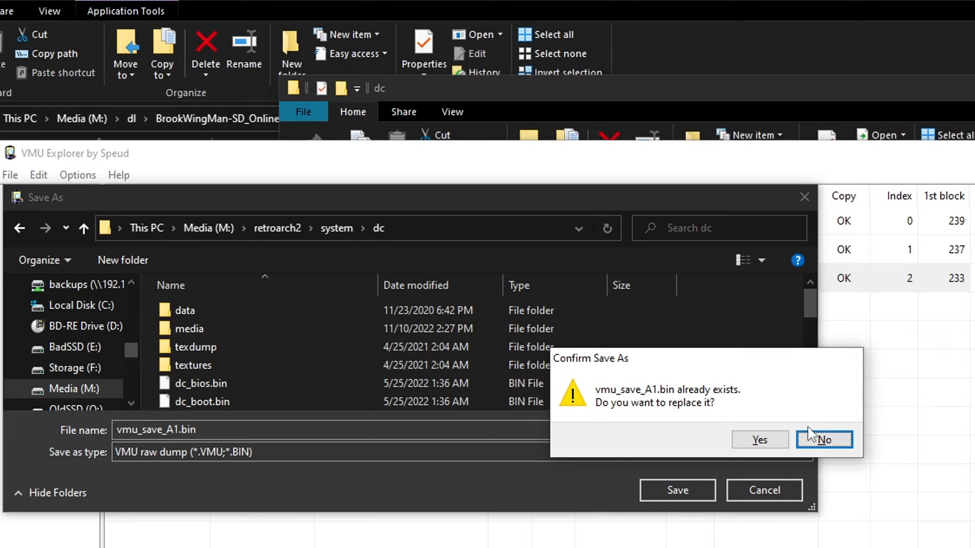
mouse_move(827, 446)
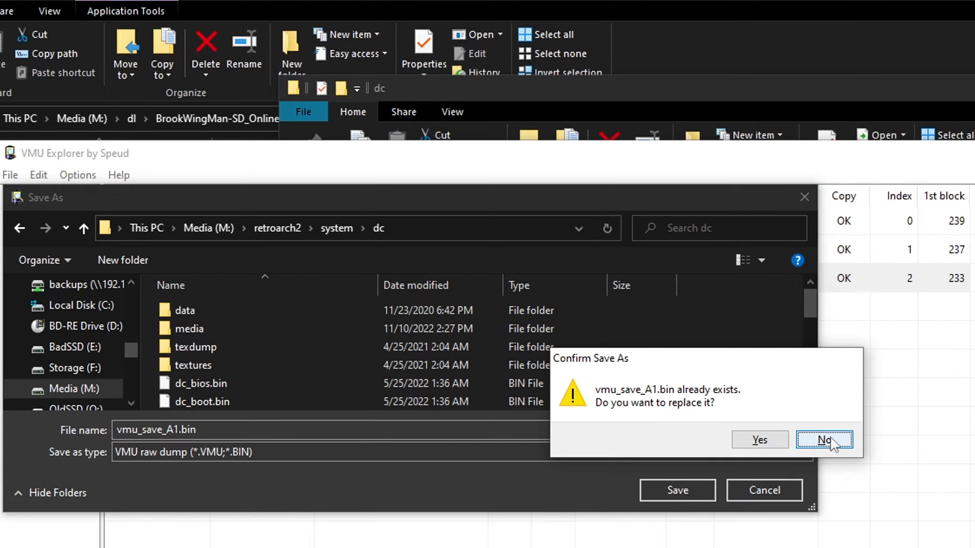
left_click(824, 441)
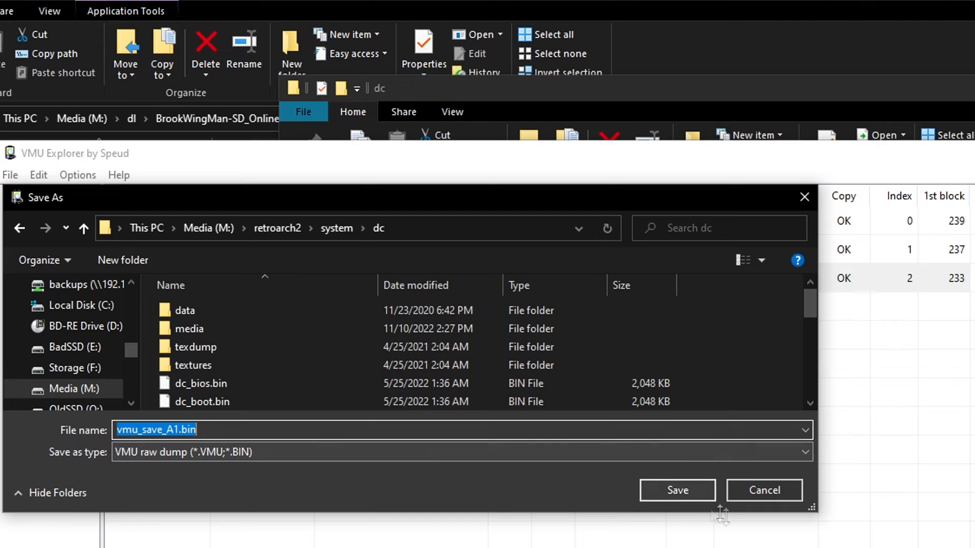
left_click(676, 490)
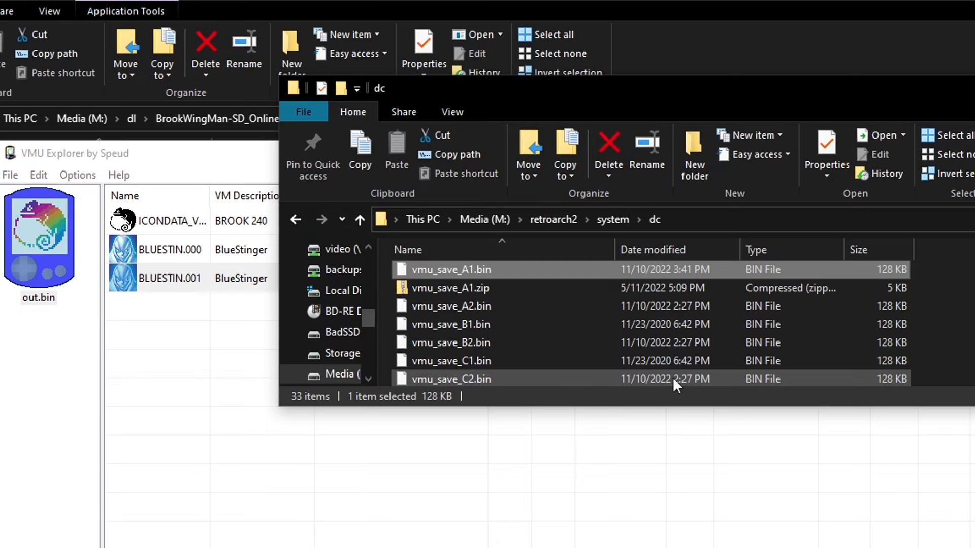
mouse_move(473, 269)
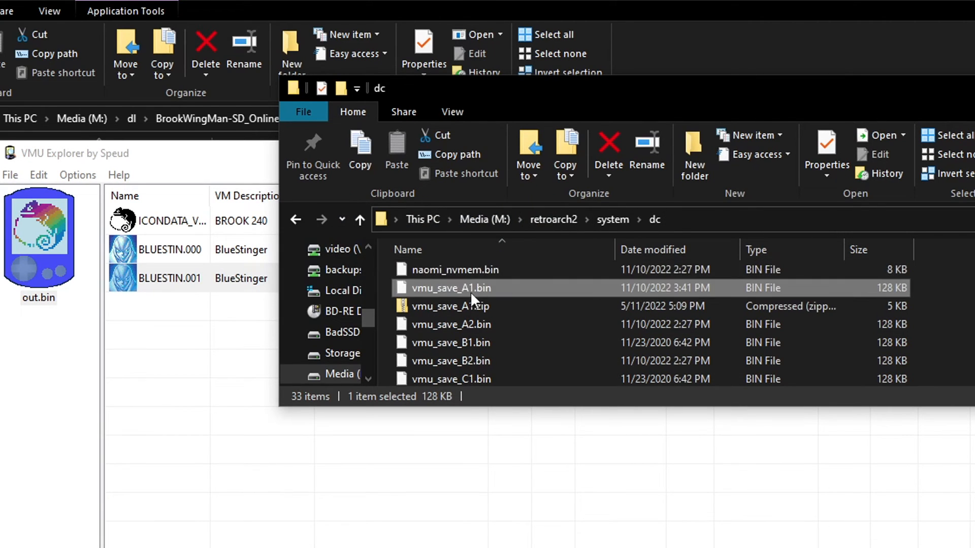
mouse_move(410, 310)
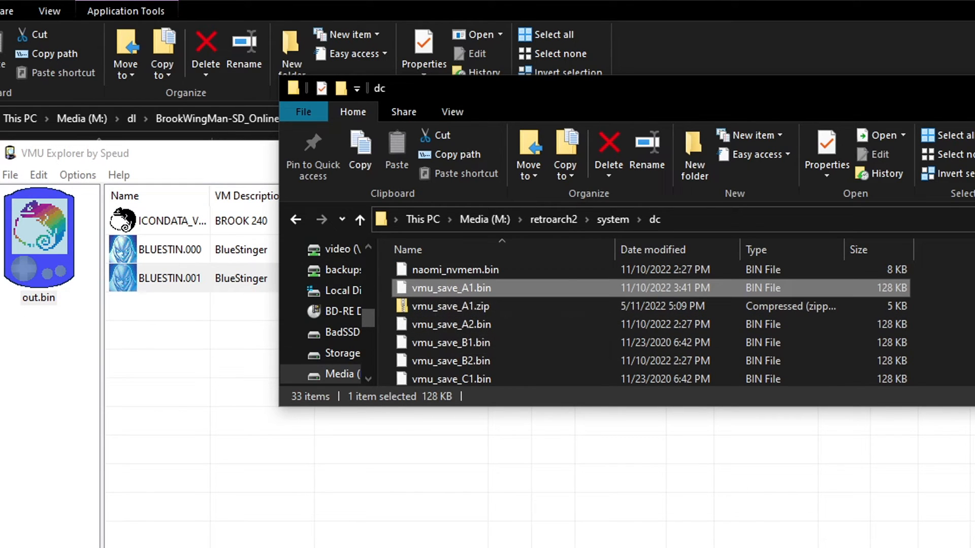
Open vmu_save_A1.bin from retroarch2\system\dc as a second card via Open VM.
left_click(10, 174)
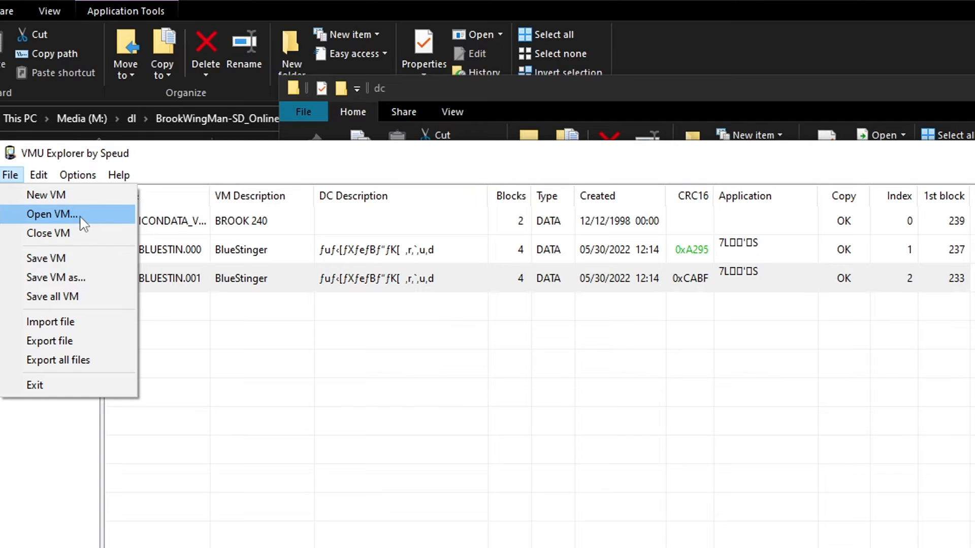
left_click(52, 214)
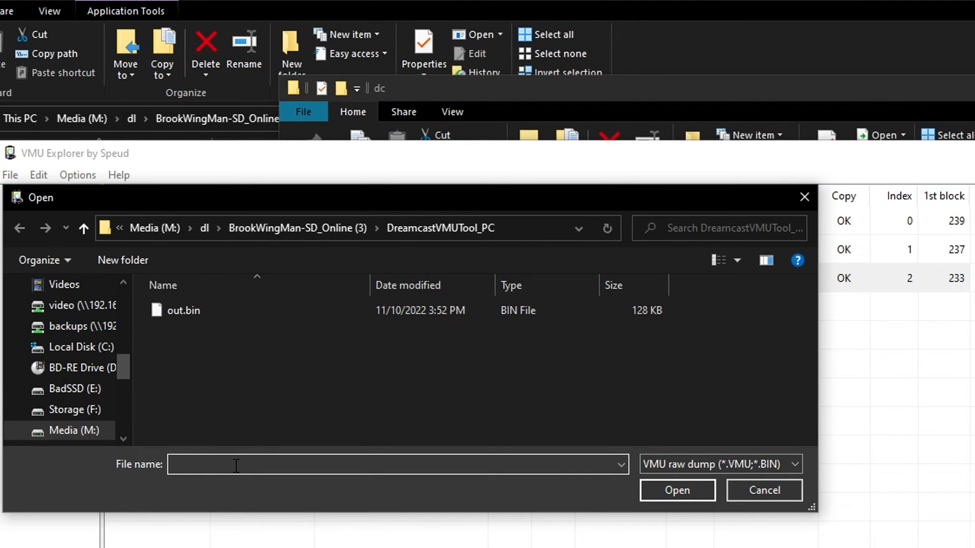
type("vmu_save_A1.bin")
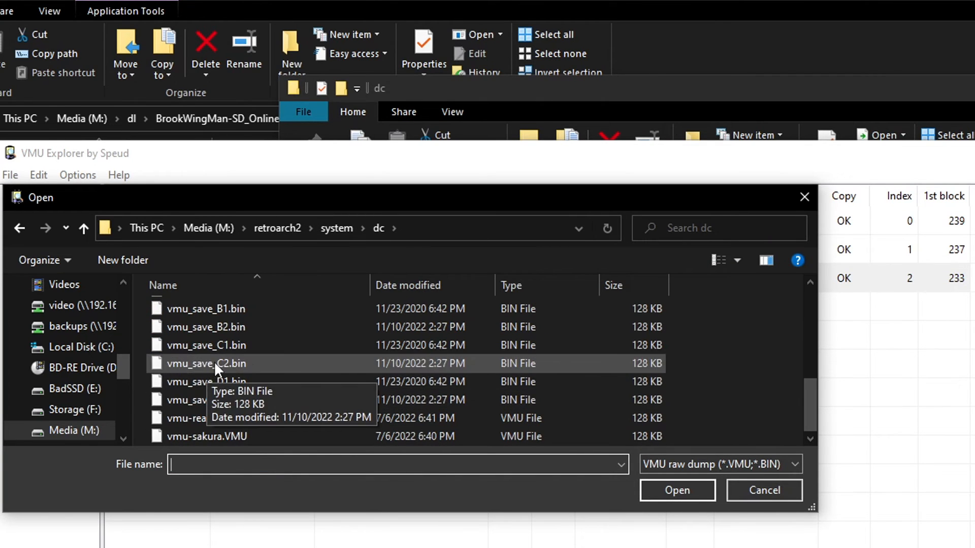
left_click(163, 285)
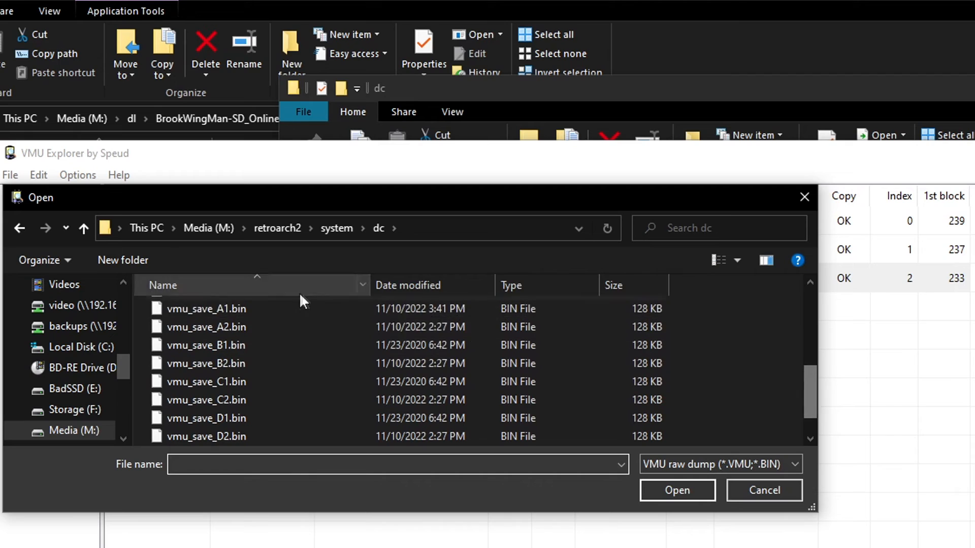
mouse_move(236, 309)
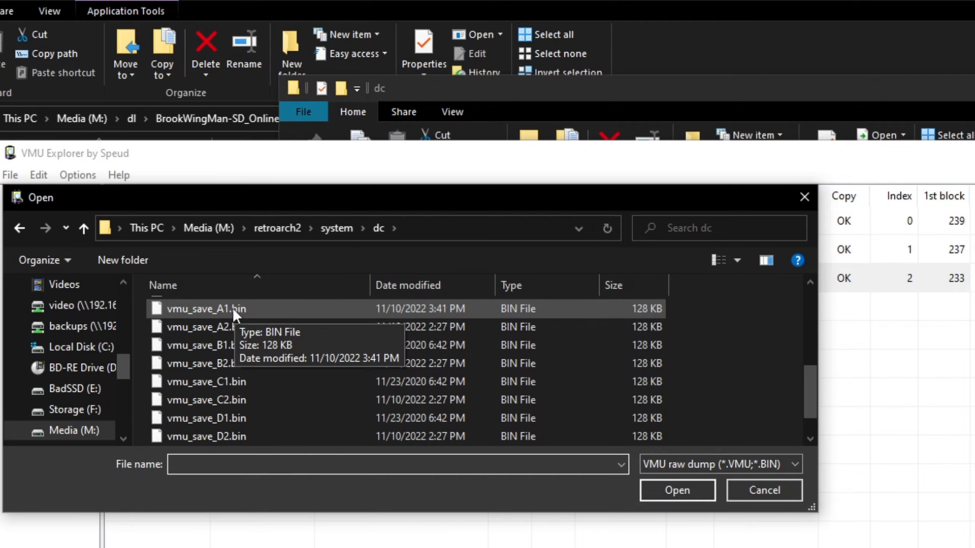
left_click(206, 327)
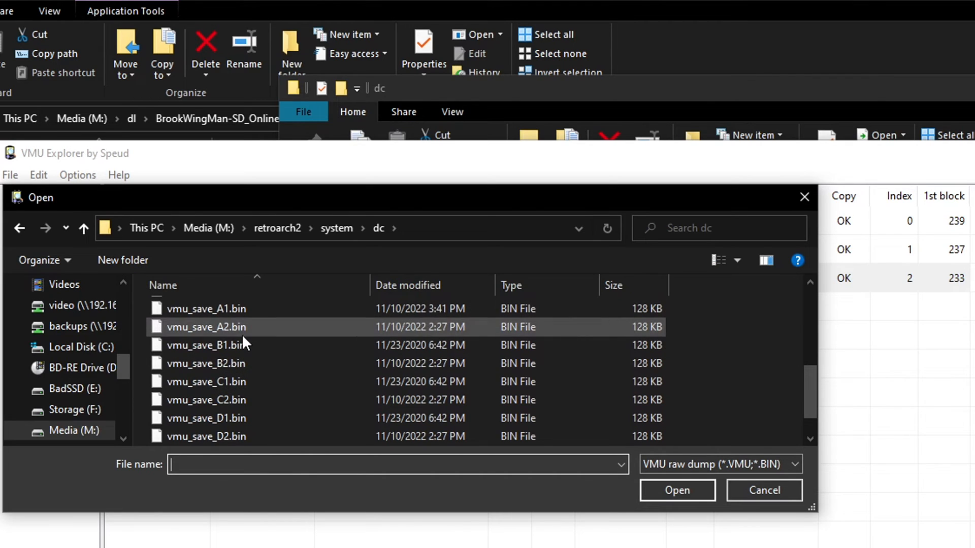
mouse_move(236, 345)
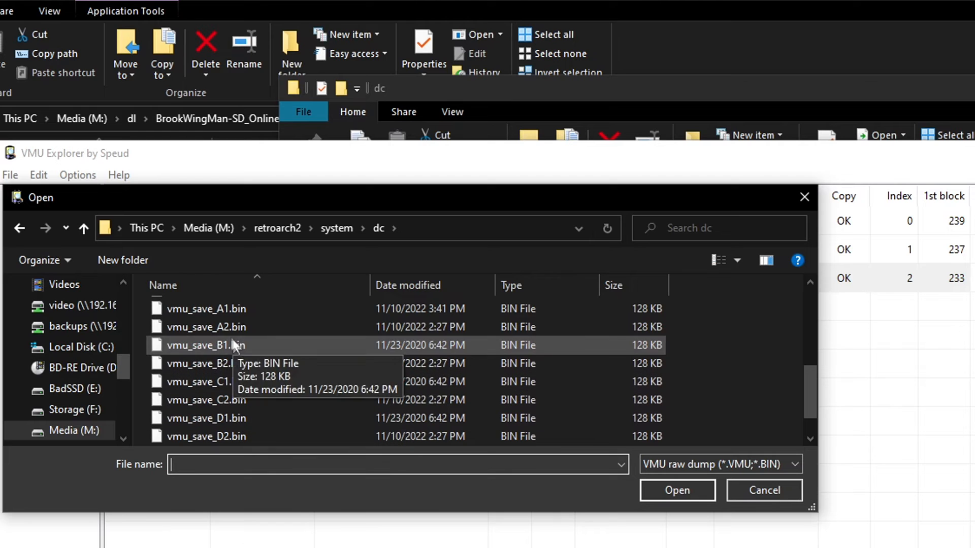
mouse_move(225, 319)
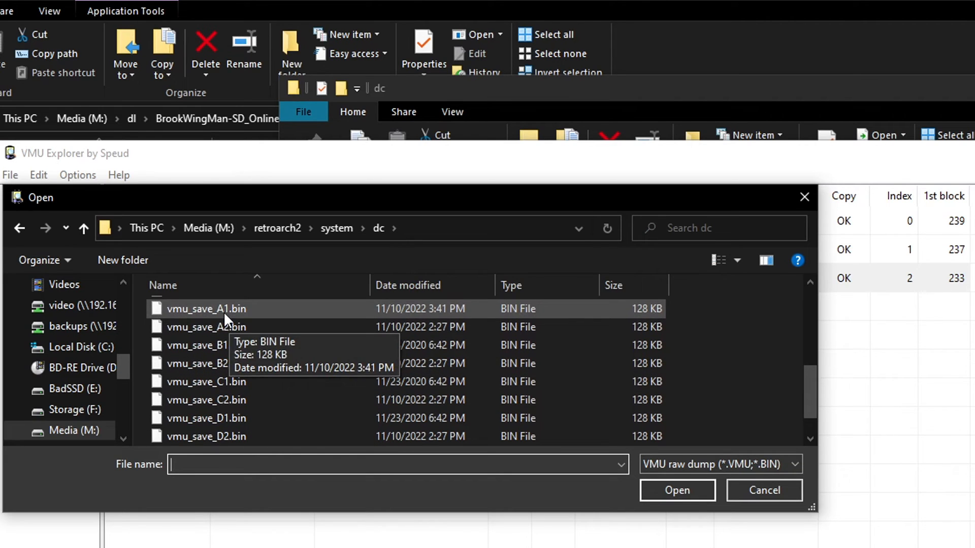
double_click(206, 308)
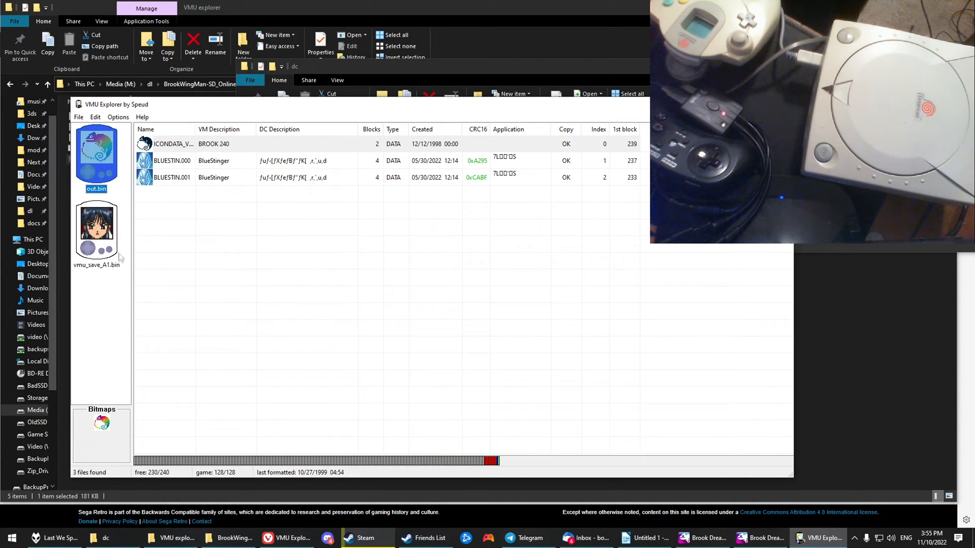
Paste the two copied BlueStinger saves into vmu_save_A1.bin.
left_click(96, 230)
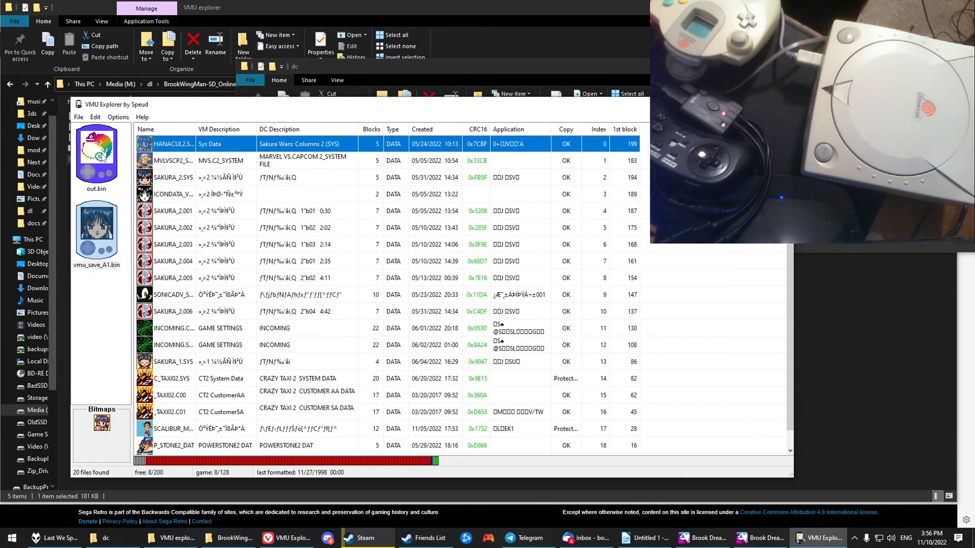
right_click(173, 178)
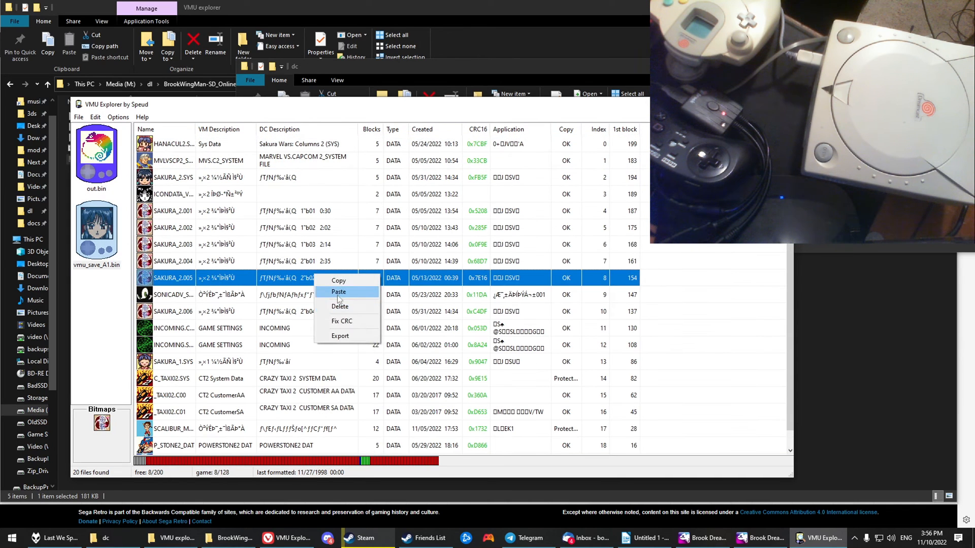
left_click(338, 292)
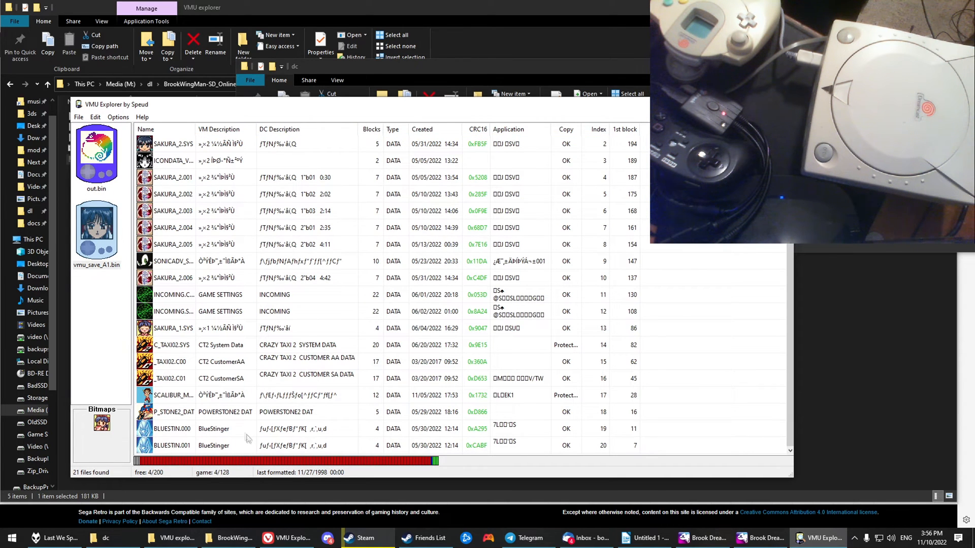
Save vmu_save_A1.bin with File > Save VM.
left_click(97, 230)
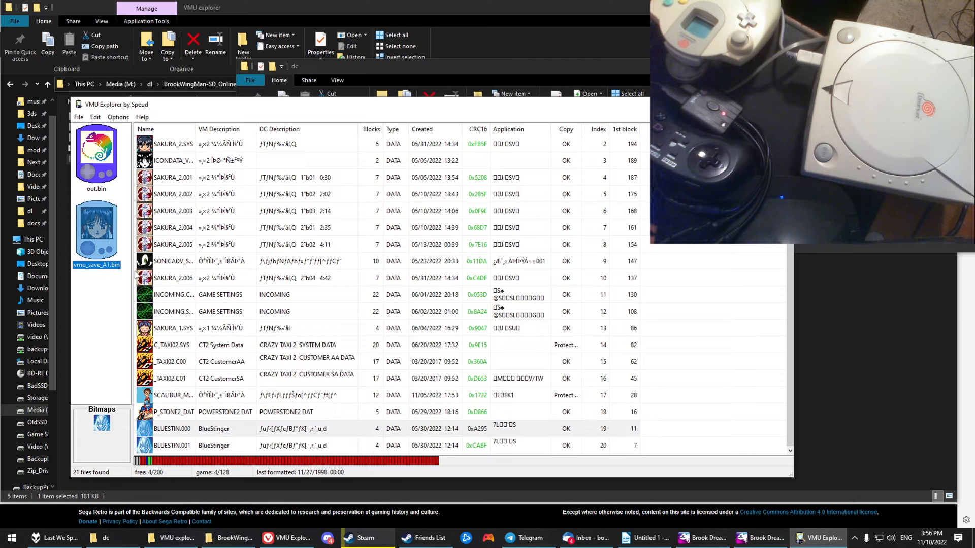
left_click(78, 117)
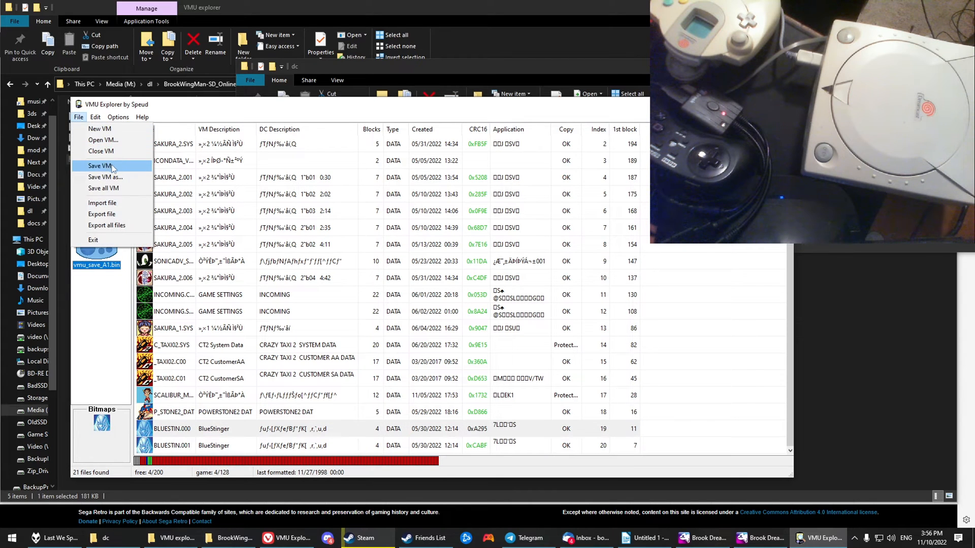
left_click(99, 165)
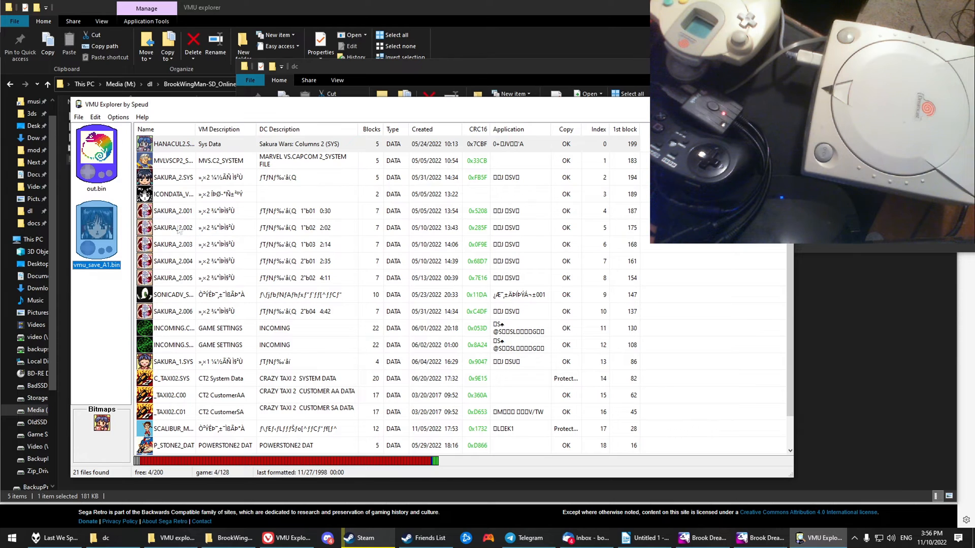
mouse_move(125, 227)
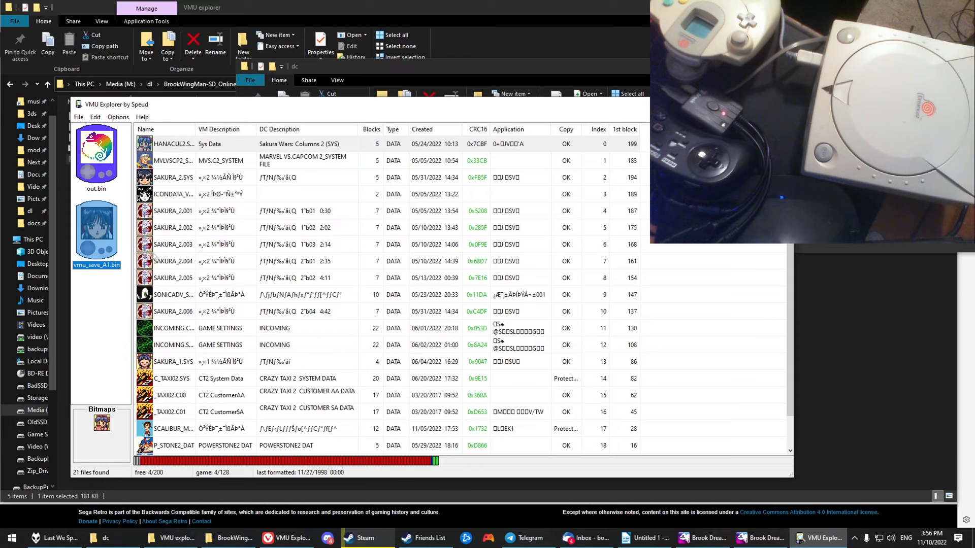
scroll("down", 3)
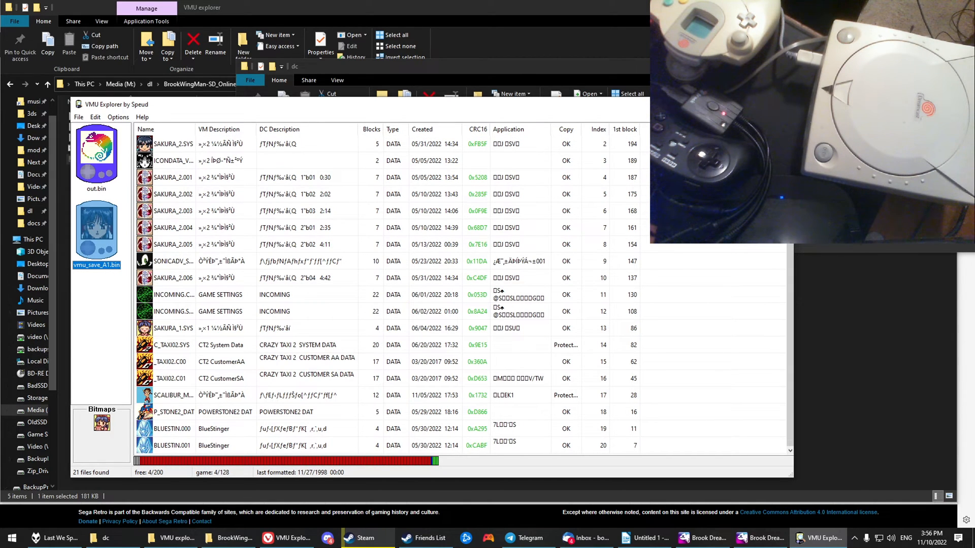
left_click(174, 445)
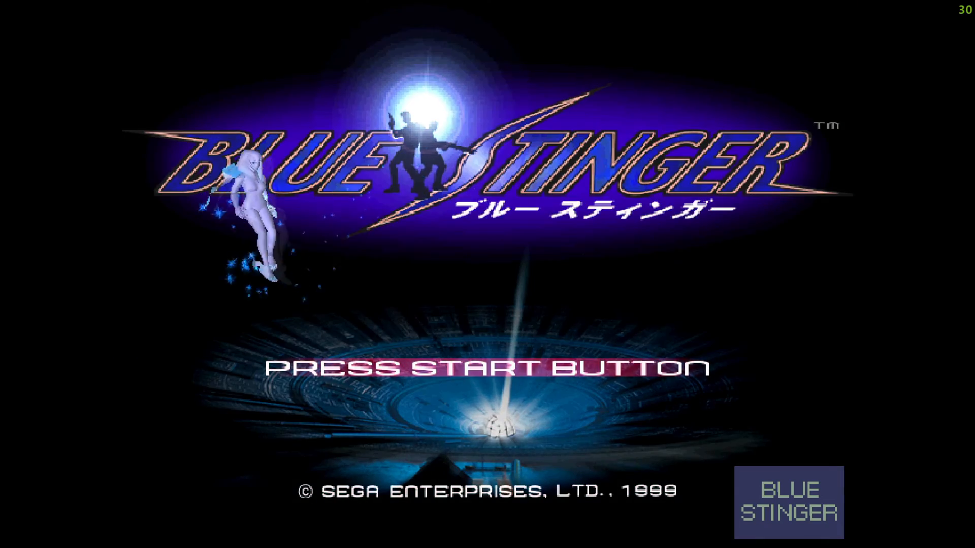
Load the Blue Stinger save from SOCKET 1 using LOAD GAME.
key("Return")
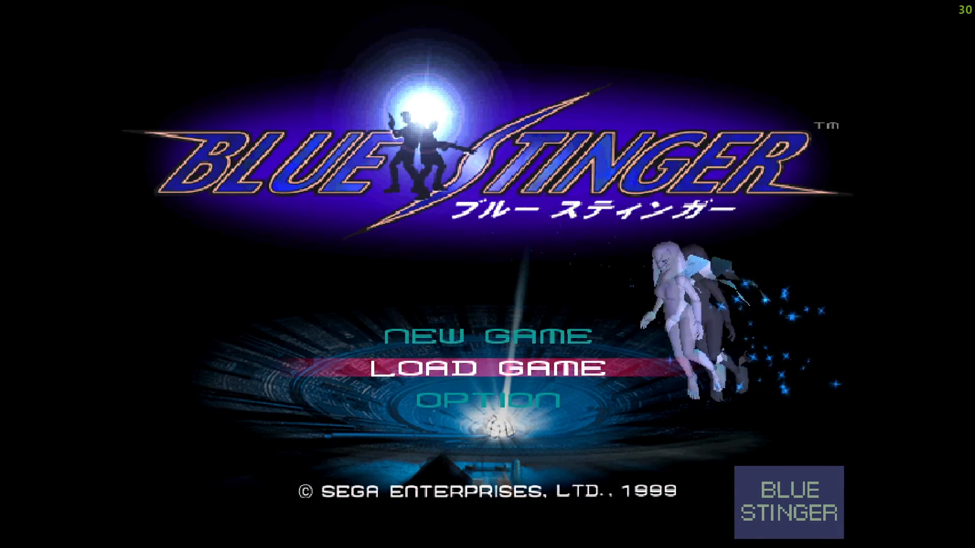
left_click(499, 366)
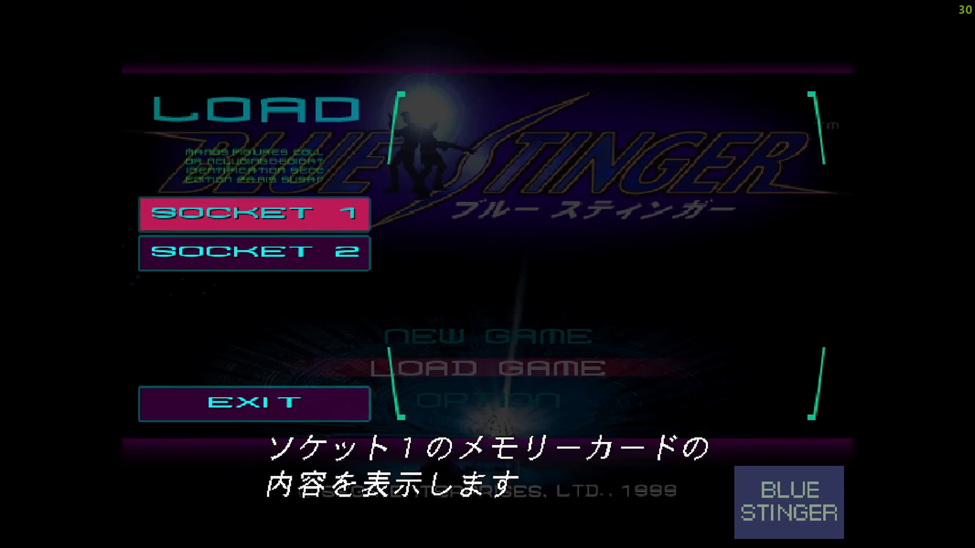
left_click(252, 213)
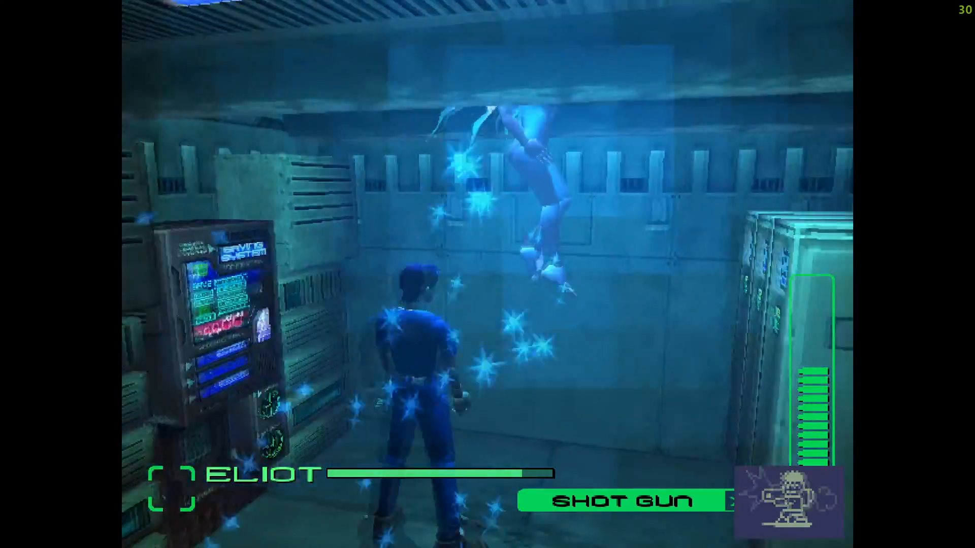
mouse_move(487, 274)
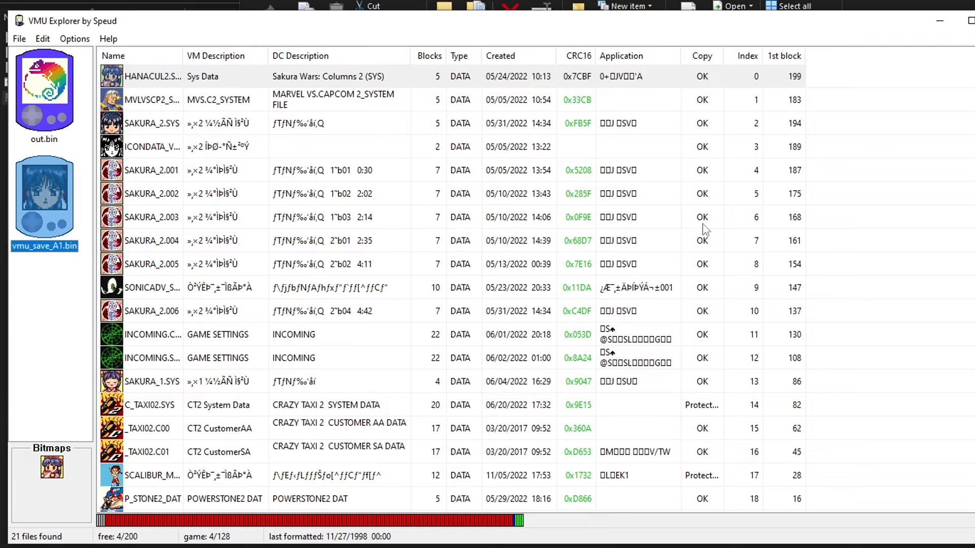
mouse_move(523, 239)
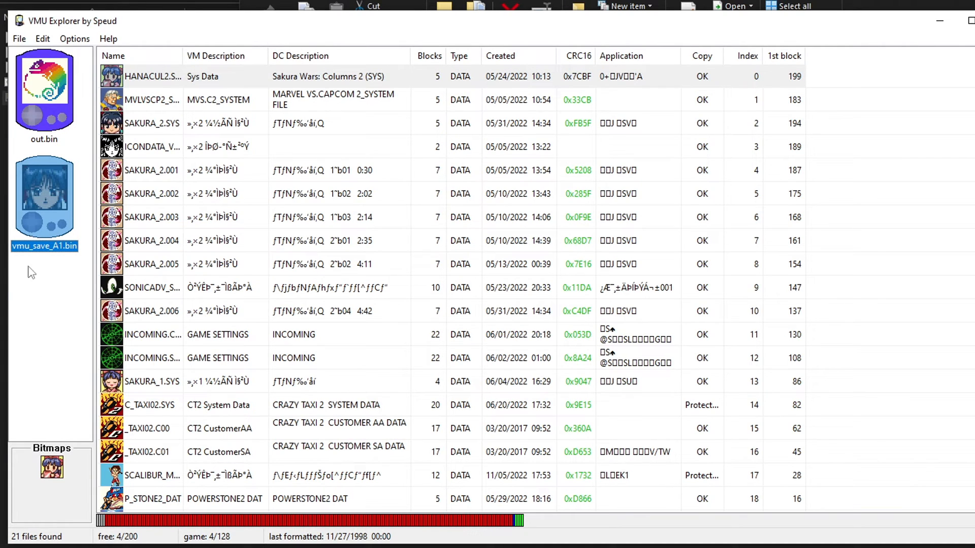
mouse_move(19, 193)
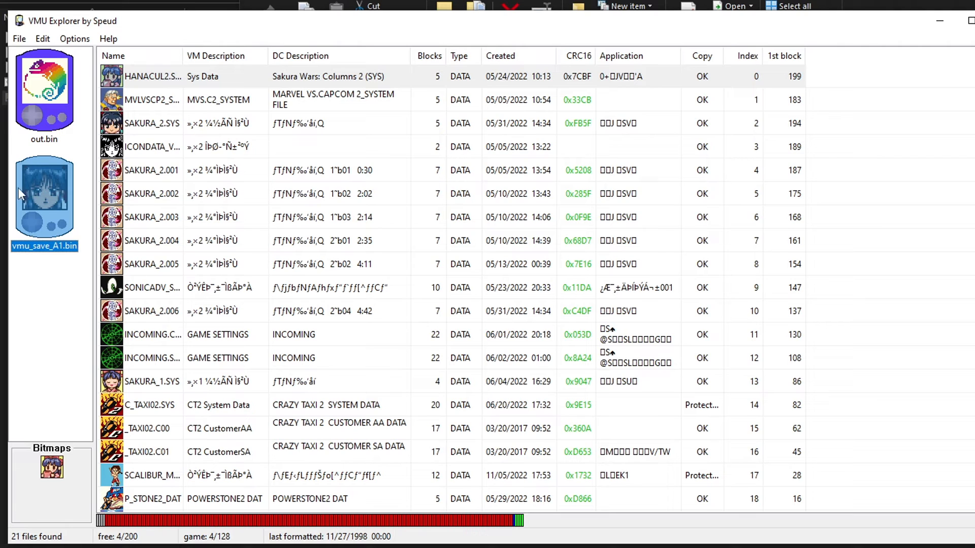
Copy the SCALIBUR save into out.bin, then show vmu_save_A1.bin's listing again.
left_click(74, 39)
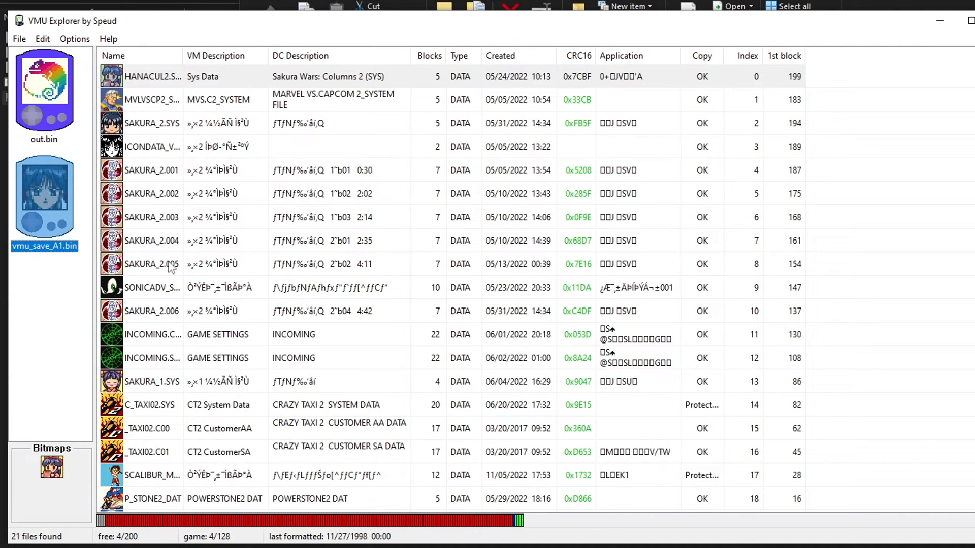
scroll("down", 3)
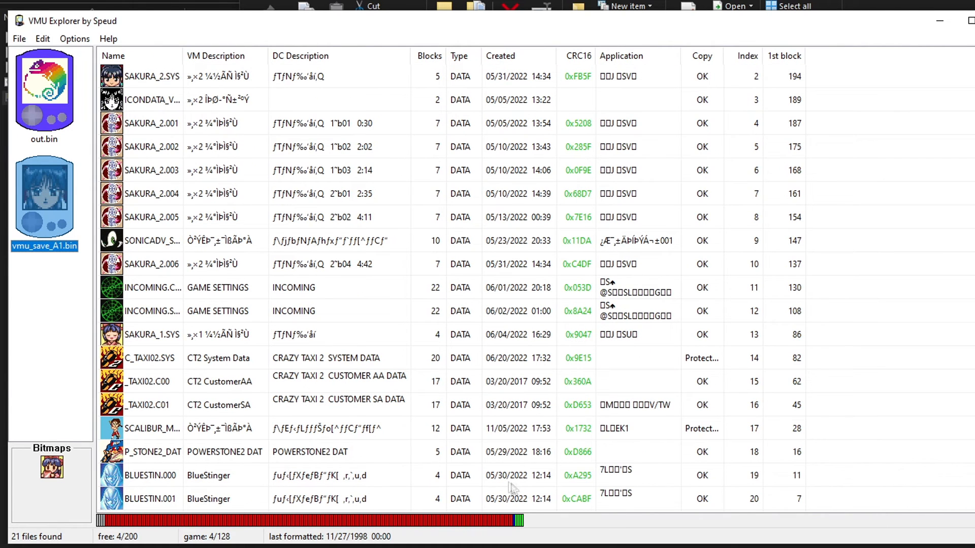
left_click(152, 429)
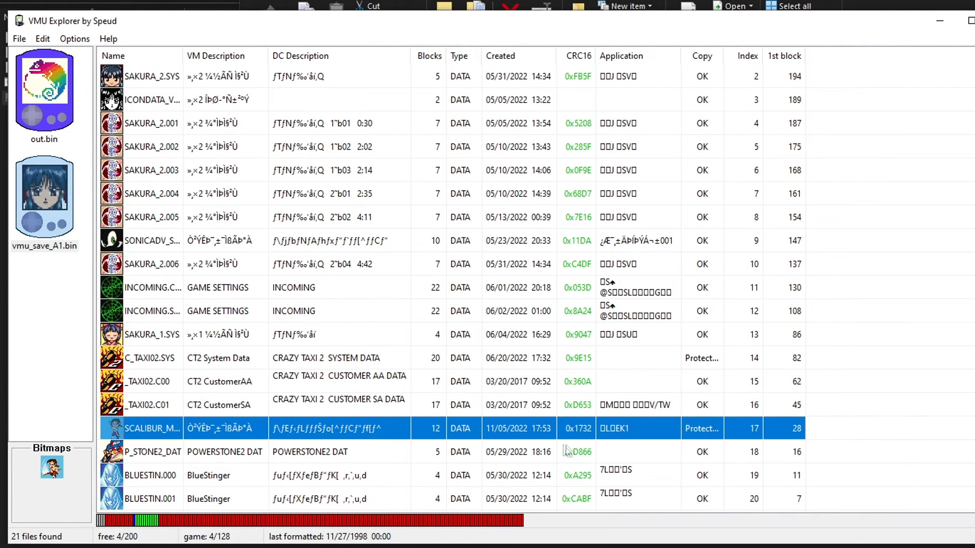
mouse_move(372, 447)
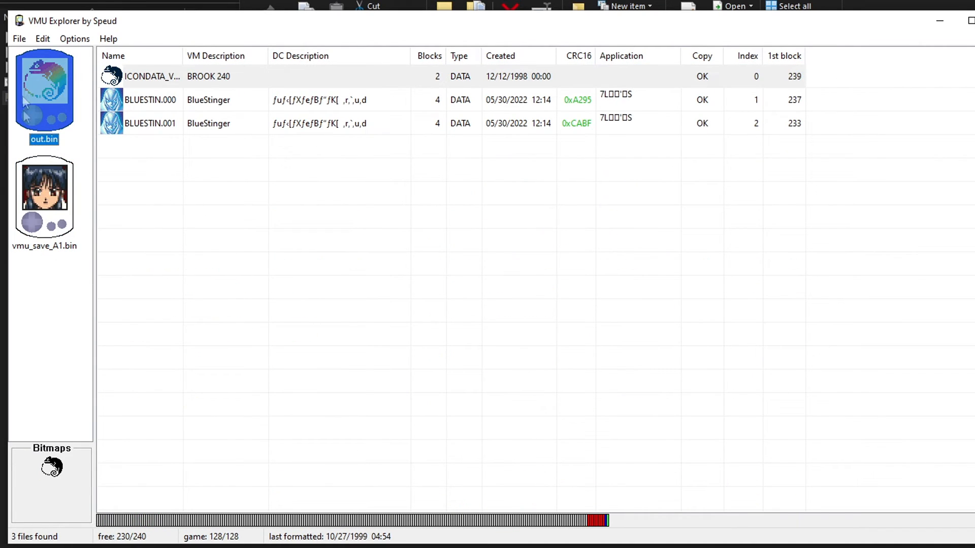
left_click(288, 240)
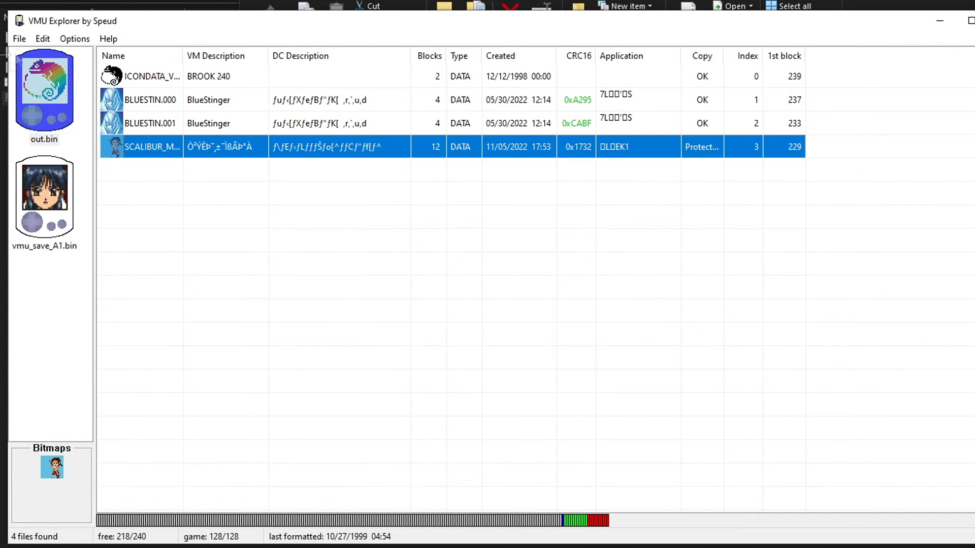
mouse_move(258, 187)
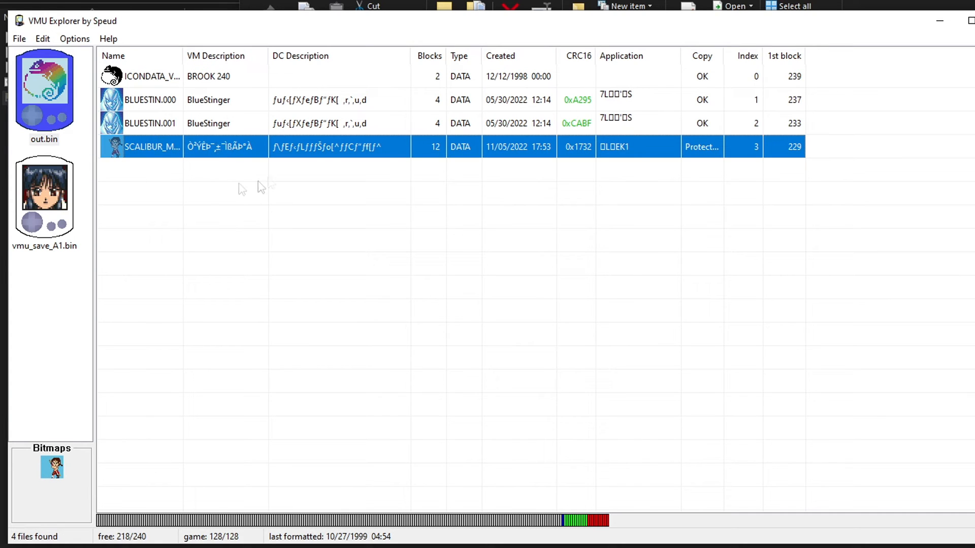
mouse_move(216, 241)
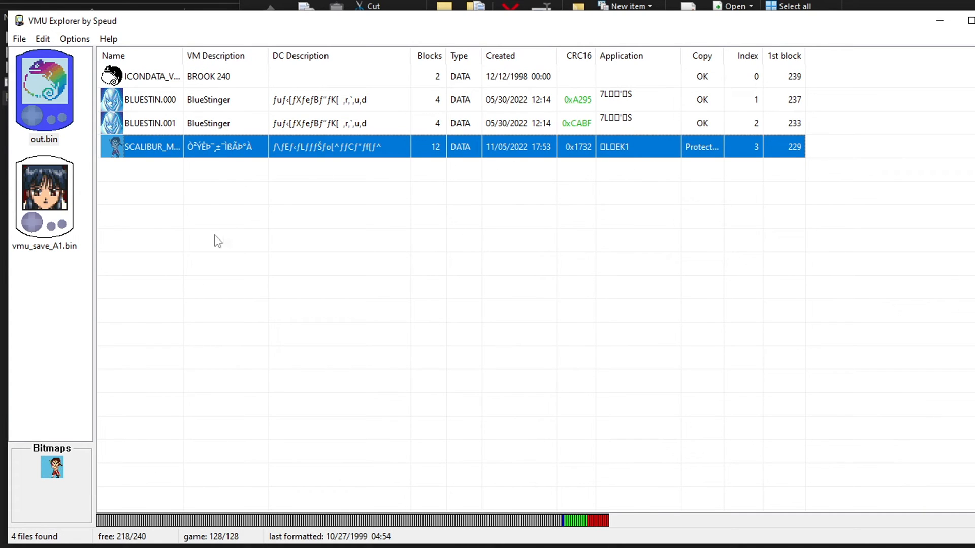
mouse_move(110, 208)
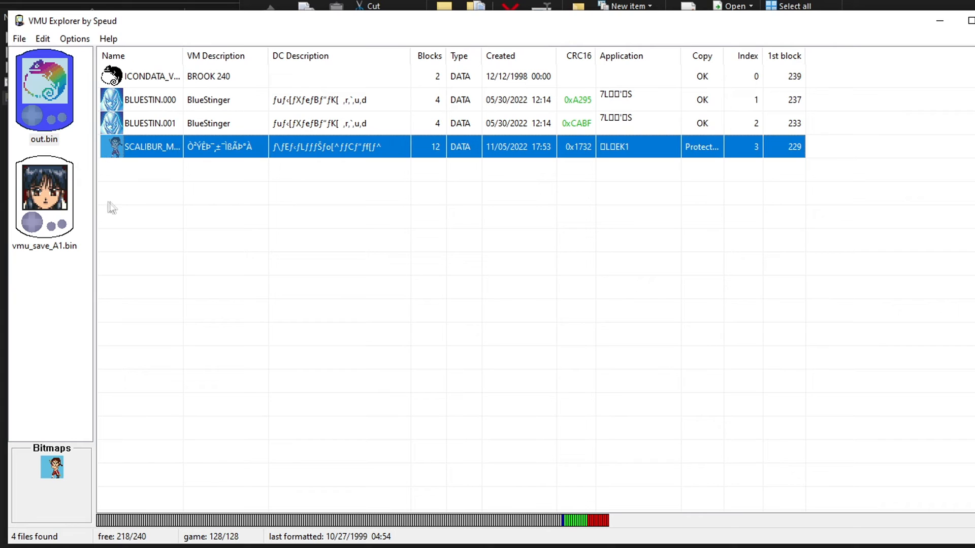
mouse_move(544, 171)
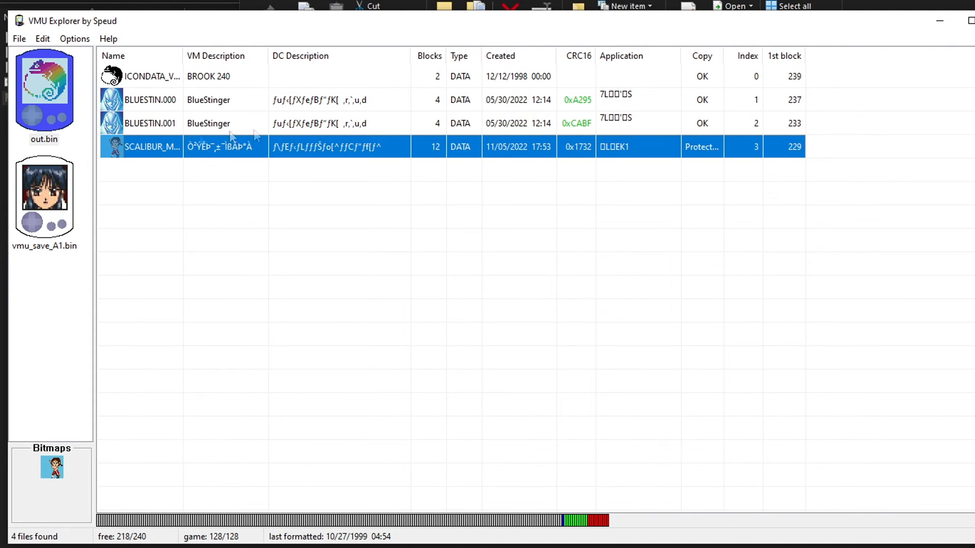
left_click(45, 92)
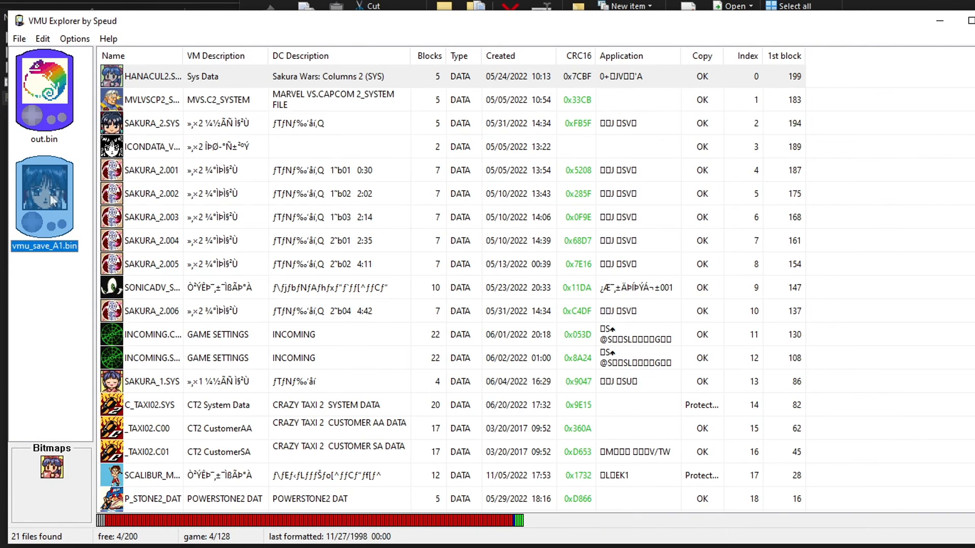
Copy the SONICADV Sonic Adventure save from vmu_save_A1.bin.
scroll("down", 3)
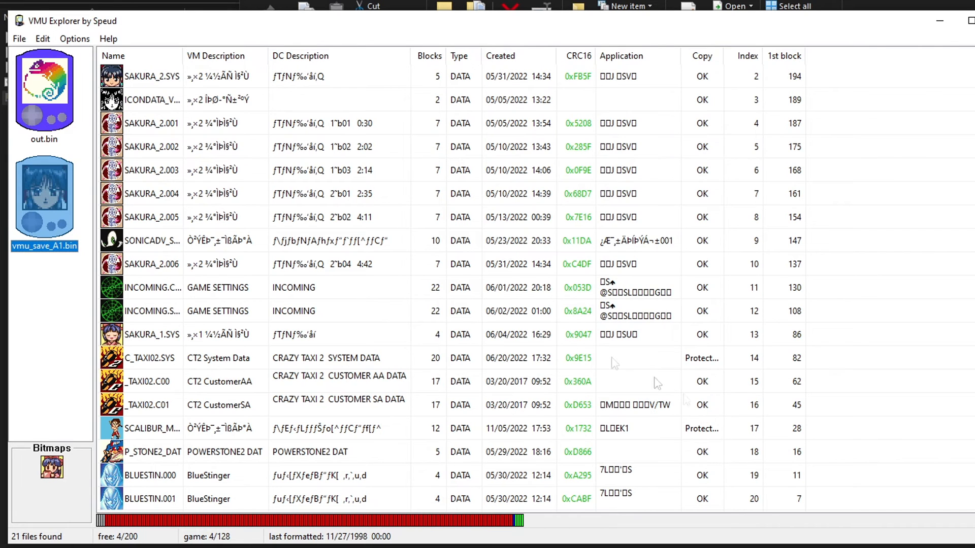
scroll("up", 3)
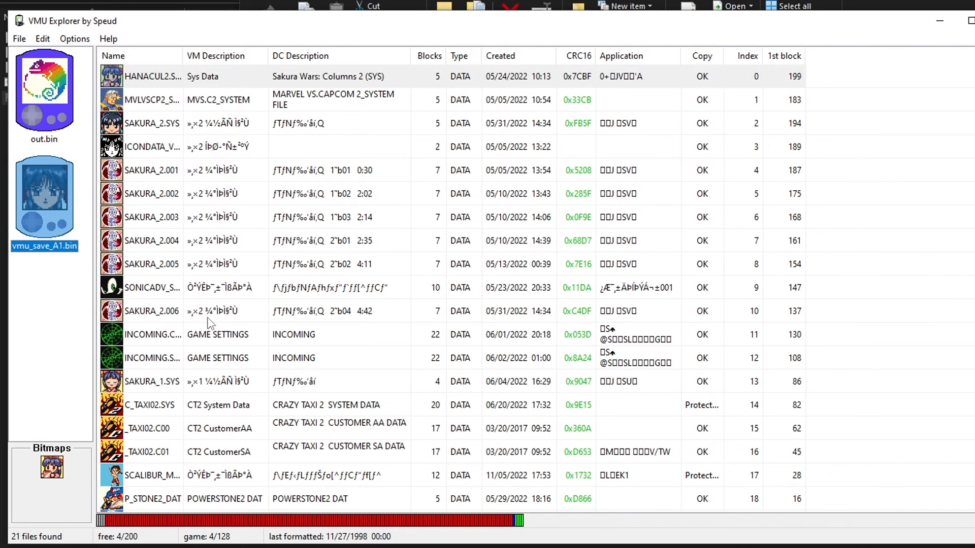
mouse_move(222, 284)
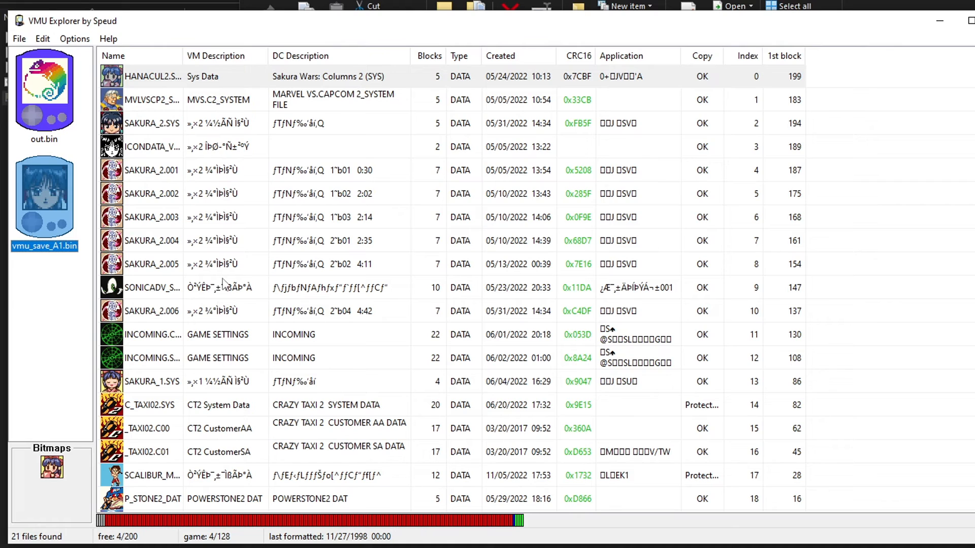
right_click(152, 288)
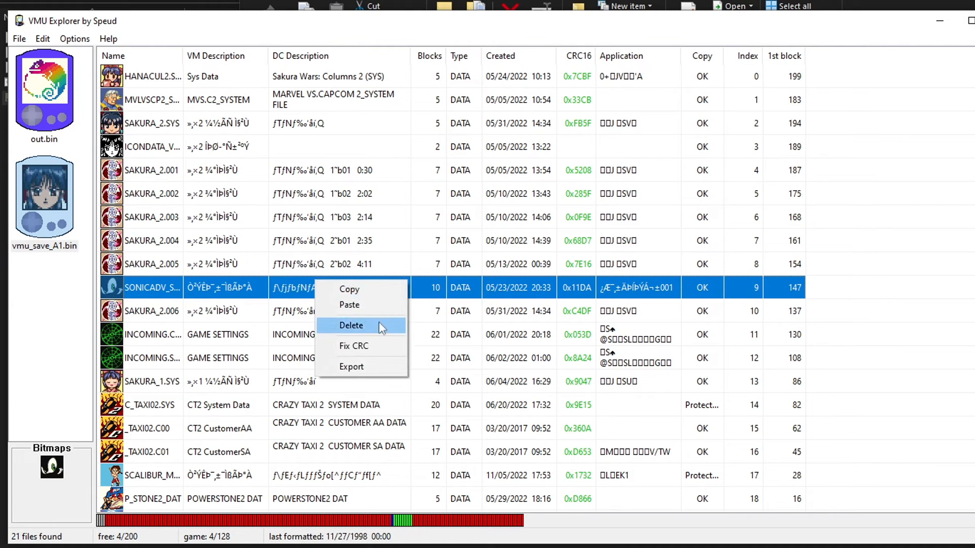
left_click(351, 325)
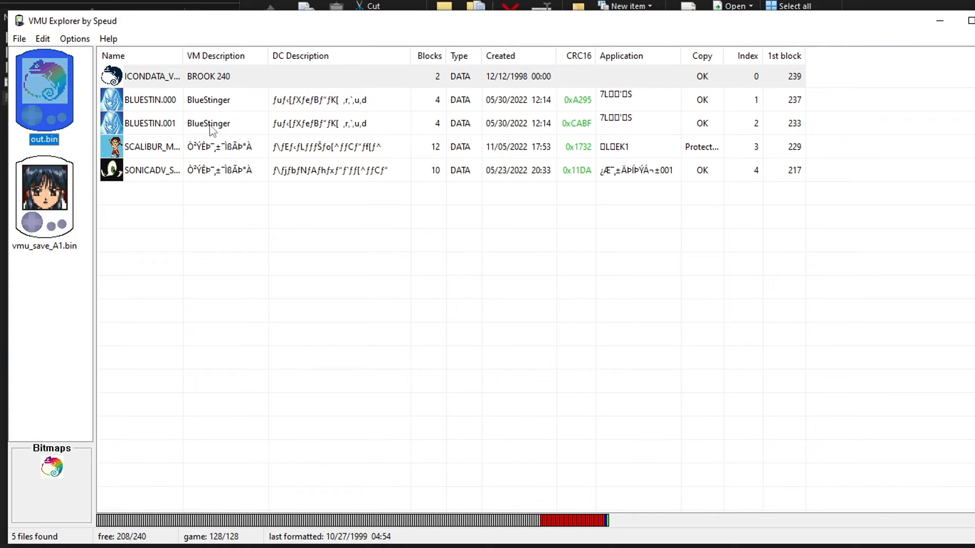
Save the memory card via Save VM as as in.bin in DreamcastVMUTool_PC.
left_click(19, 38)
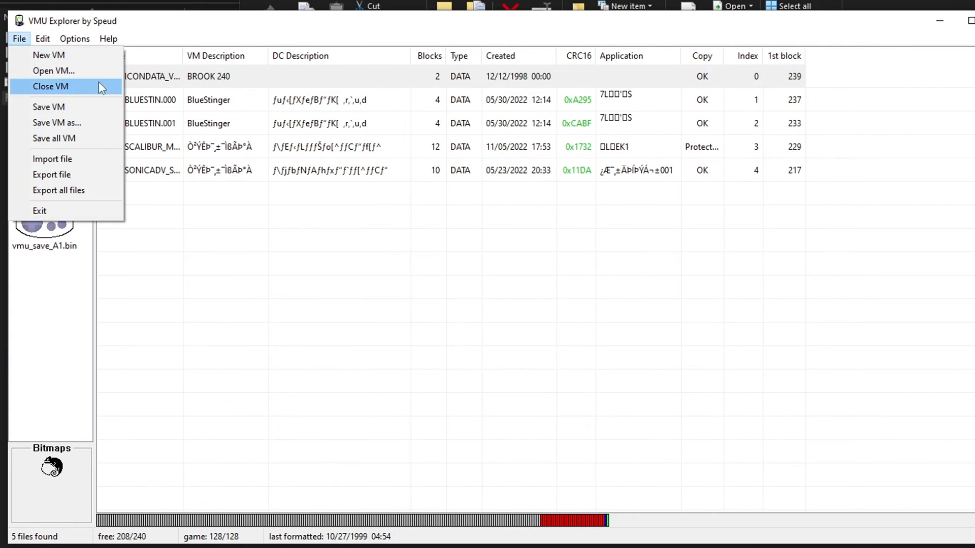
mouse_move(84, 128)
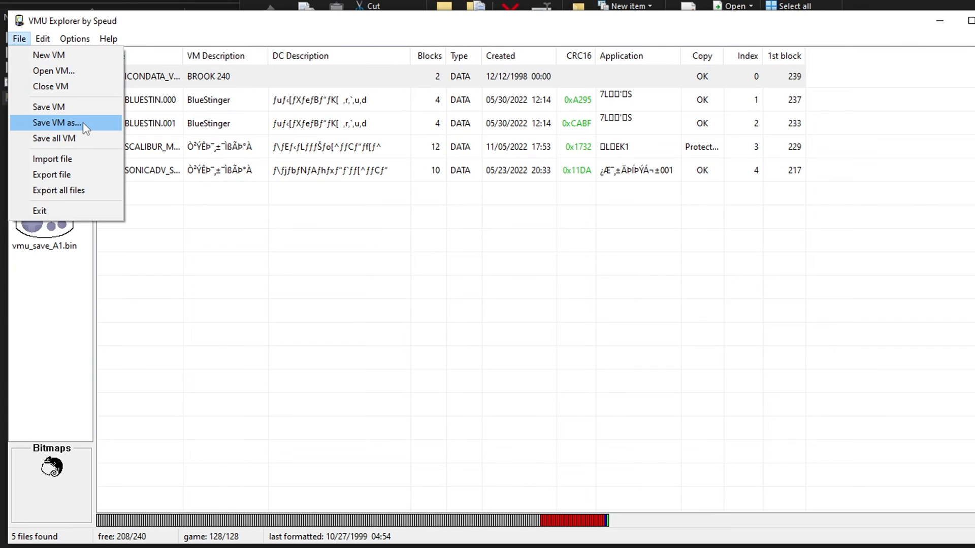
left_click(56, 123)
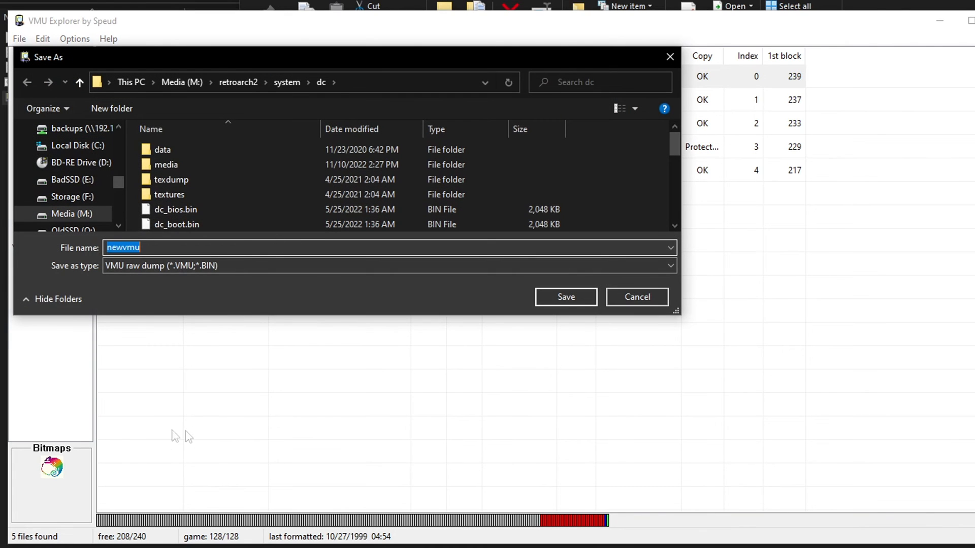
left_click(636, 297)
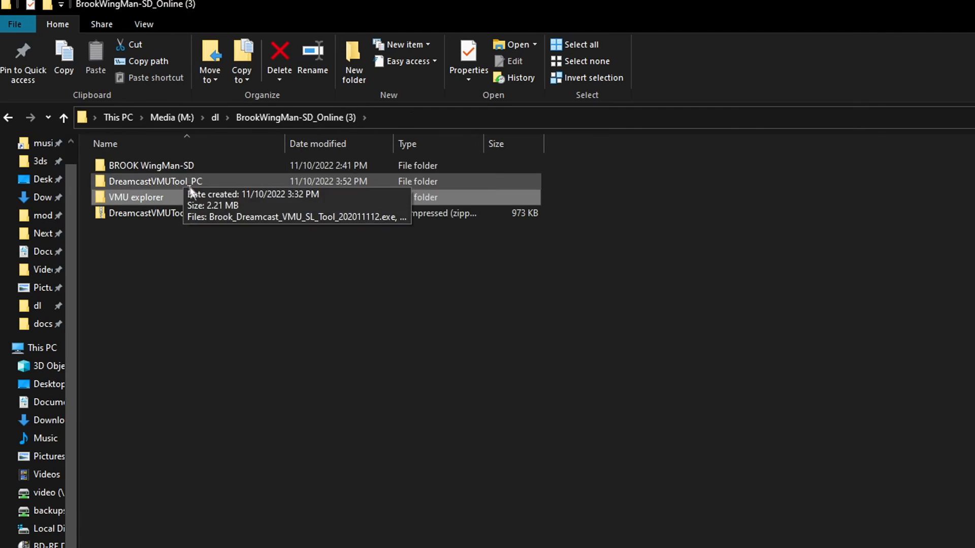
double_click(155, 180)
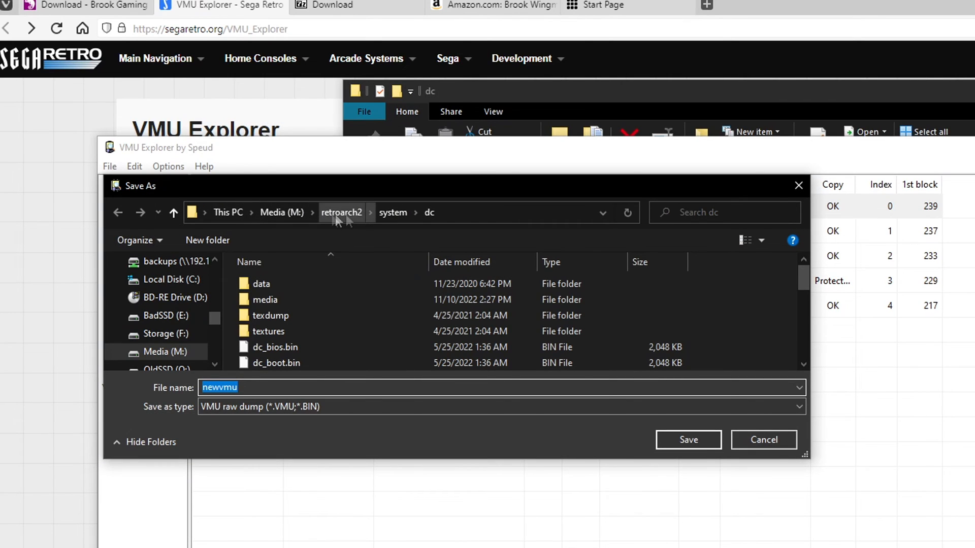
left_click(304, 387)
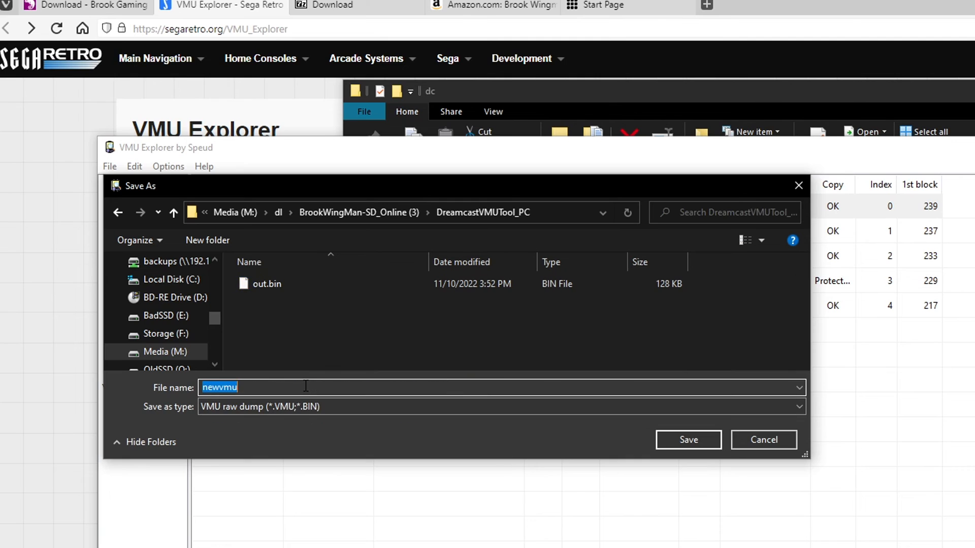
type("in,")
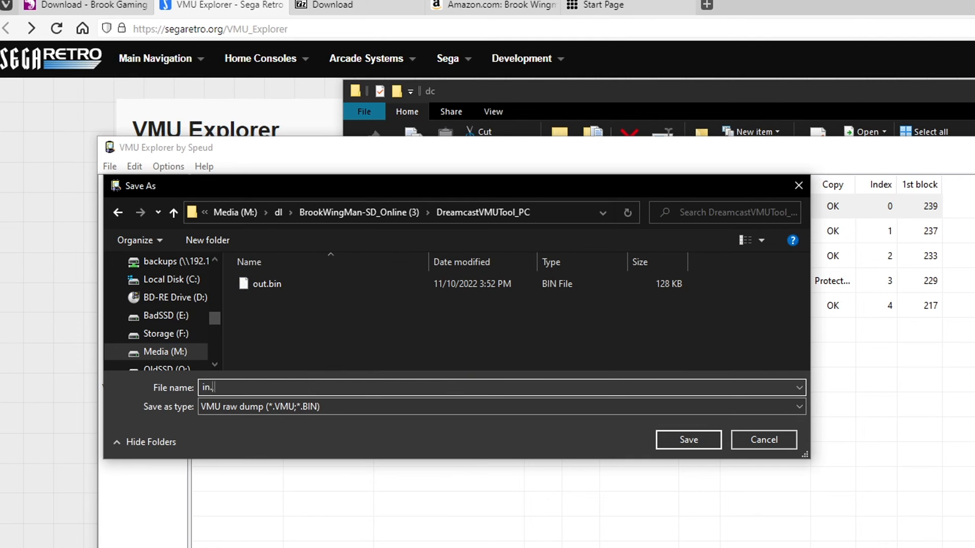
left_click(688, 440)
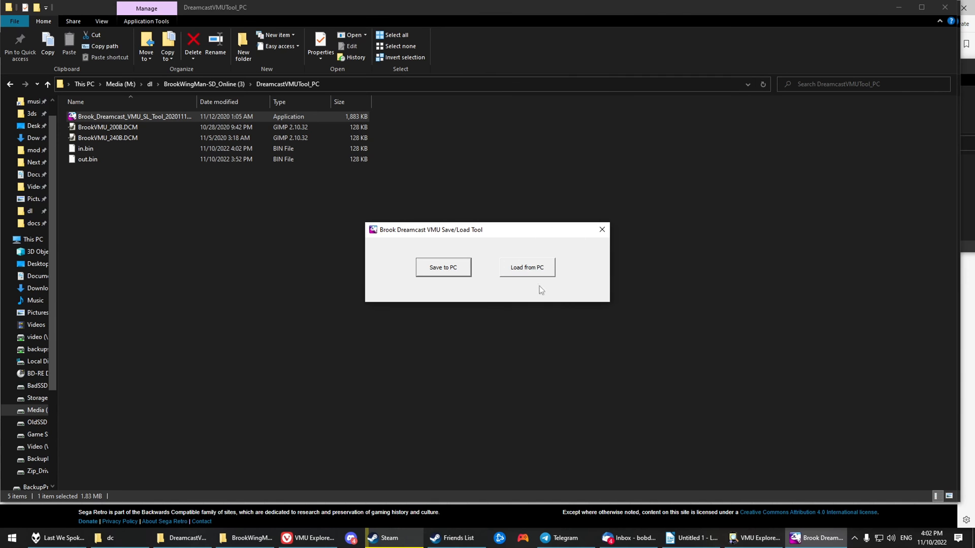
mouse_move(543, 303)
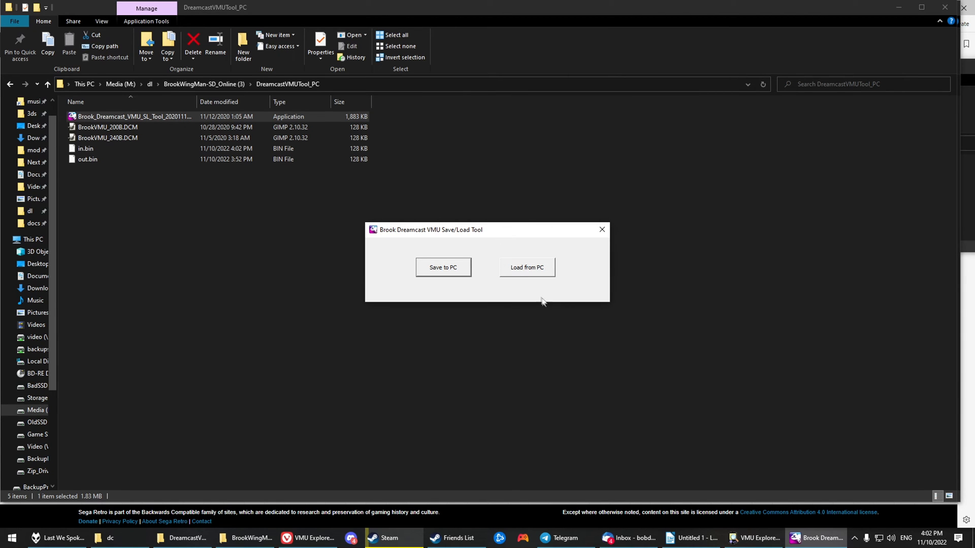
Load in.bin from the PC onto the Brook adapter.
left_click(526, 267)
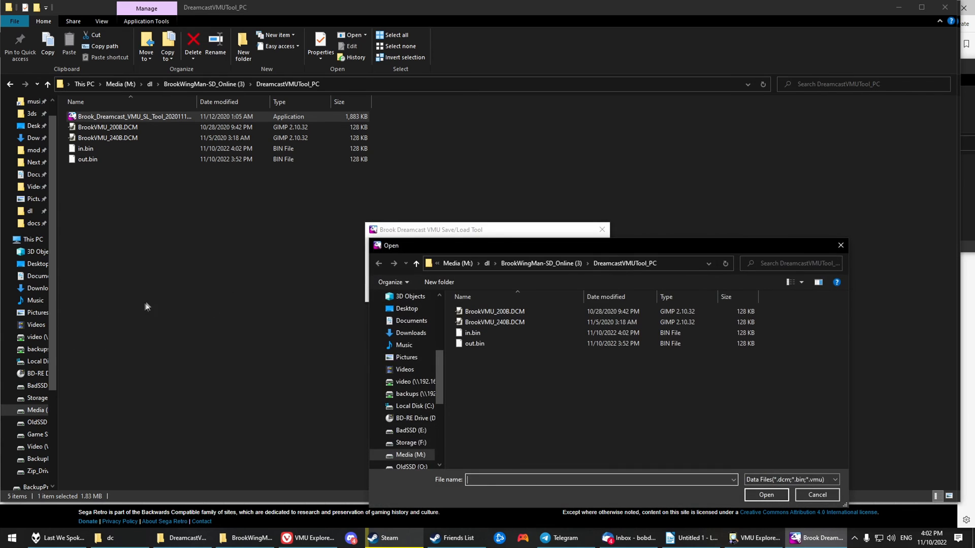
left_click(472, 332)
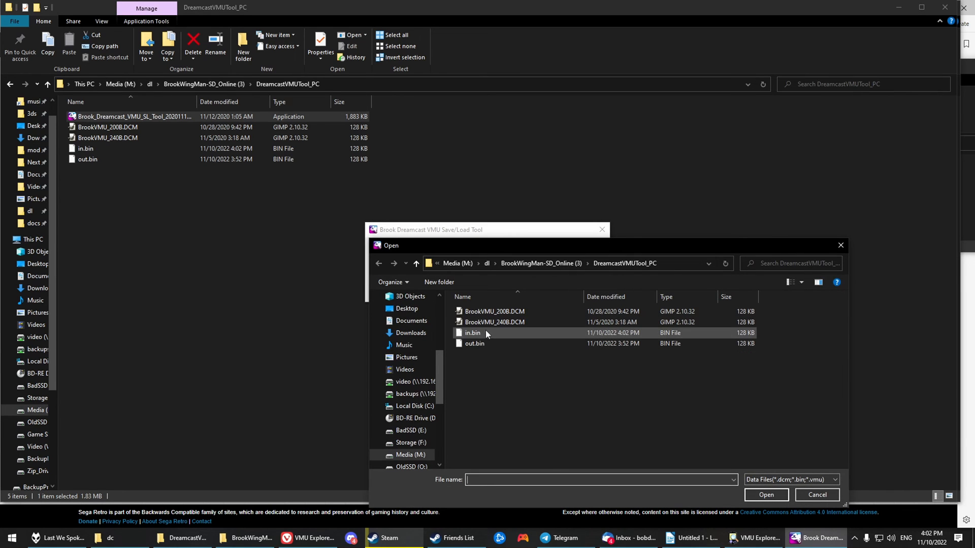
left_click(766, 495)
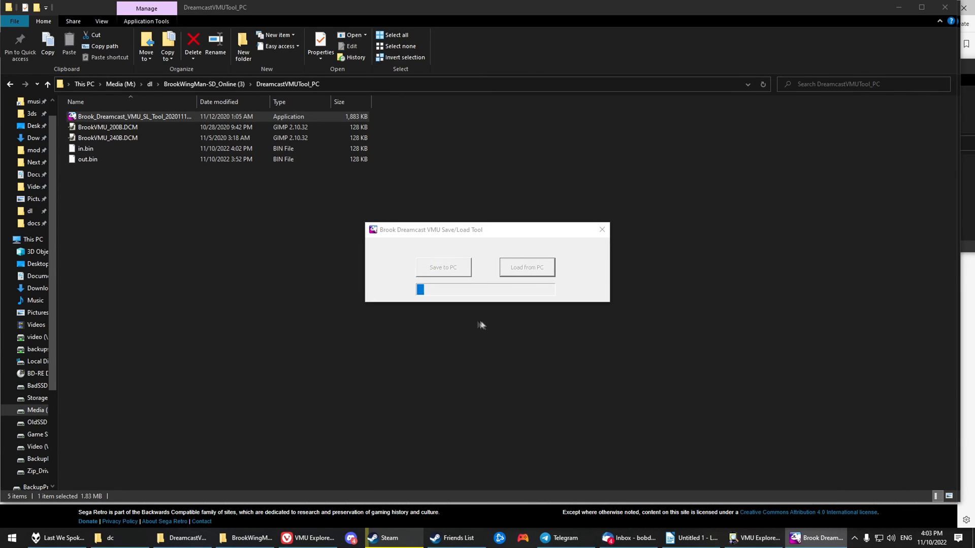
mouse_move(470, 317)
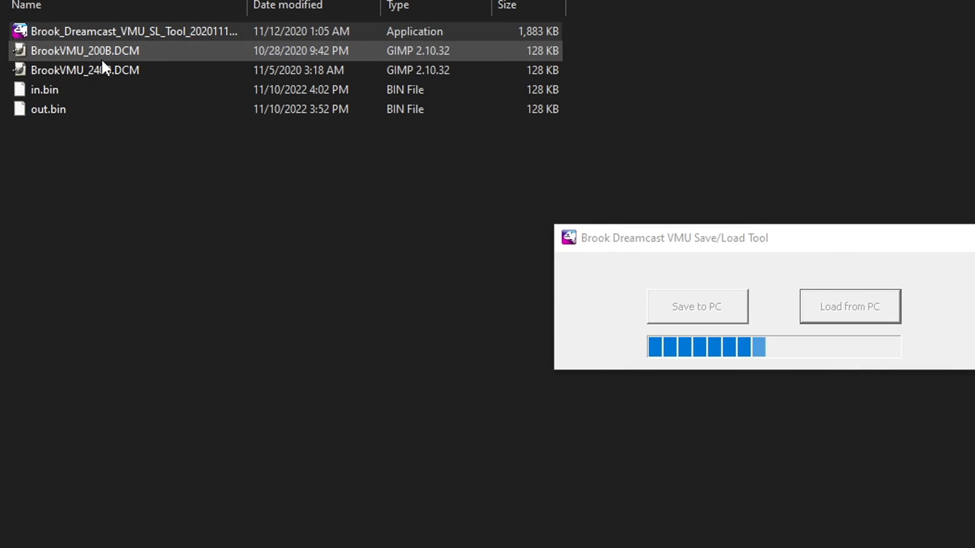
Dismiss the Finish notice and start another Load from PC.
left_click(84, 70)
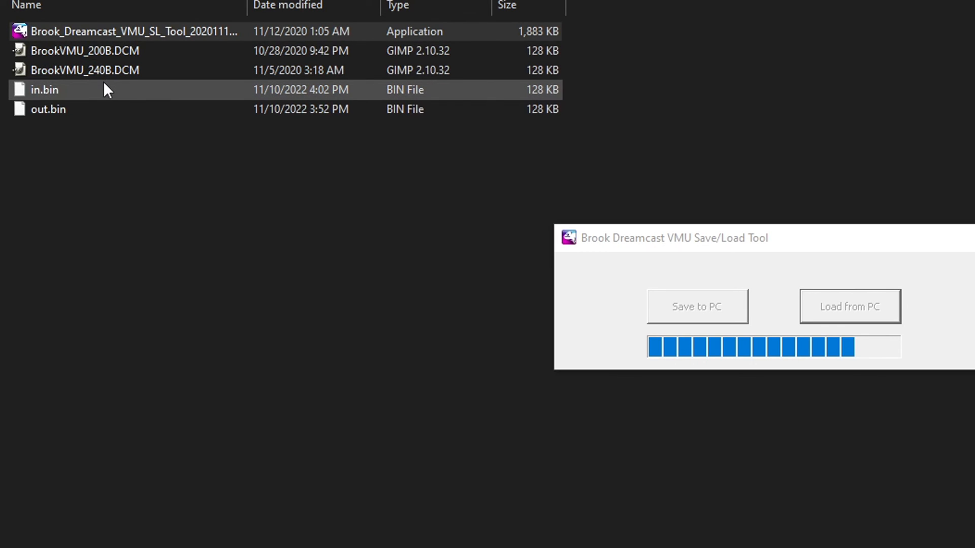
left_click(84, 70)
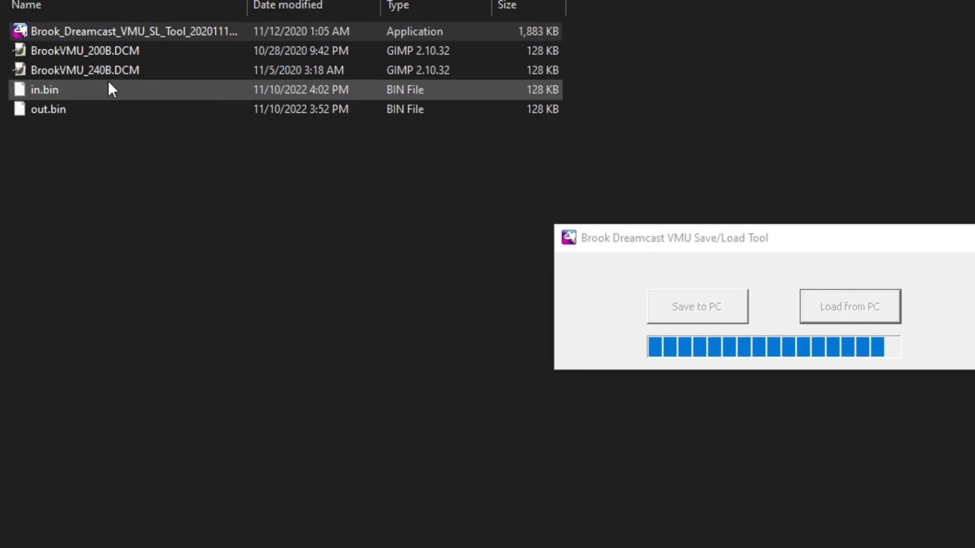
left_click(84, 70)
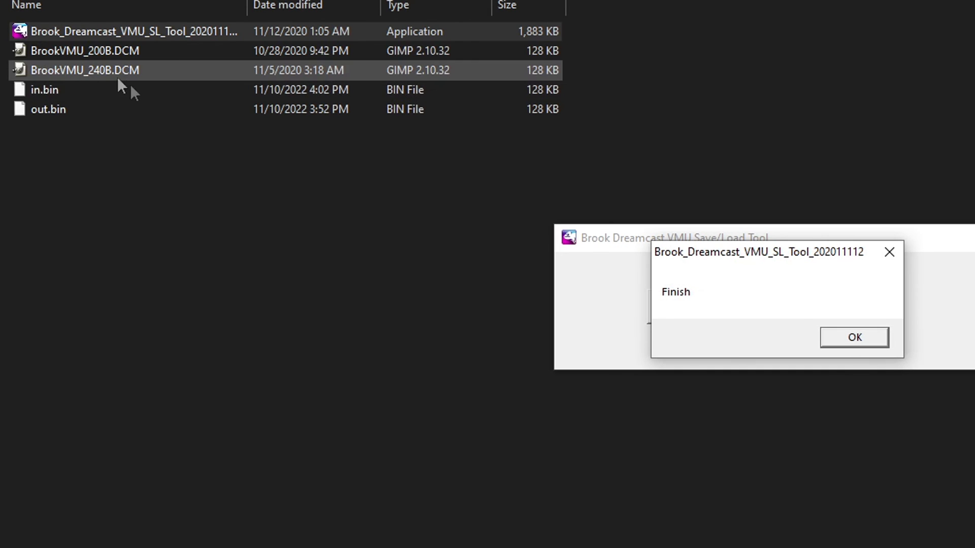
left_click(853, 337)
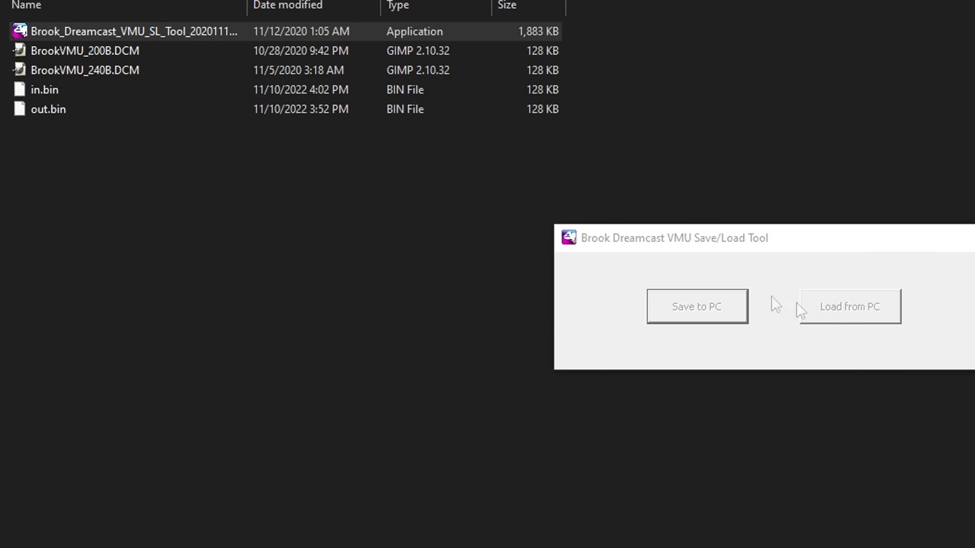
left_click(849, 306)
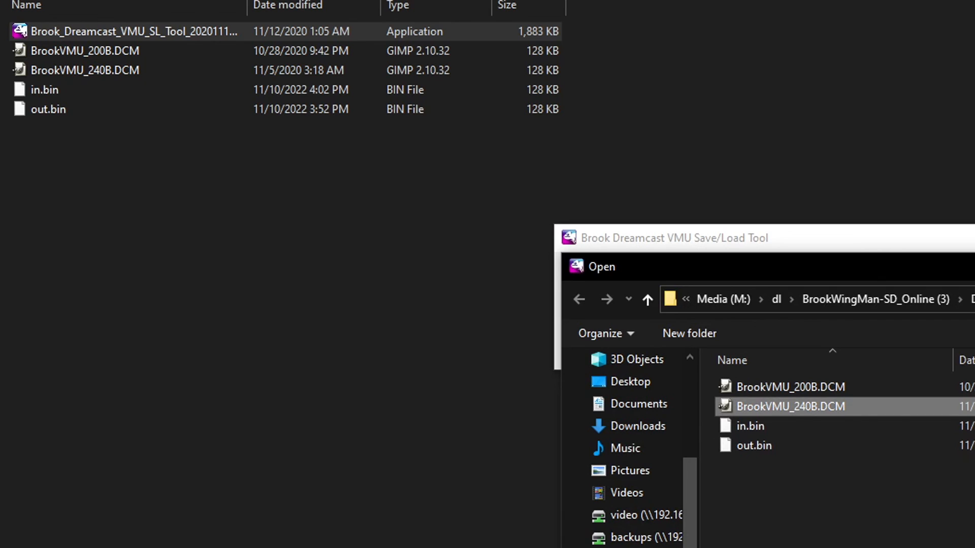